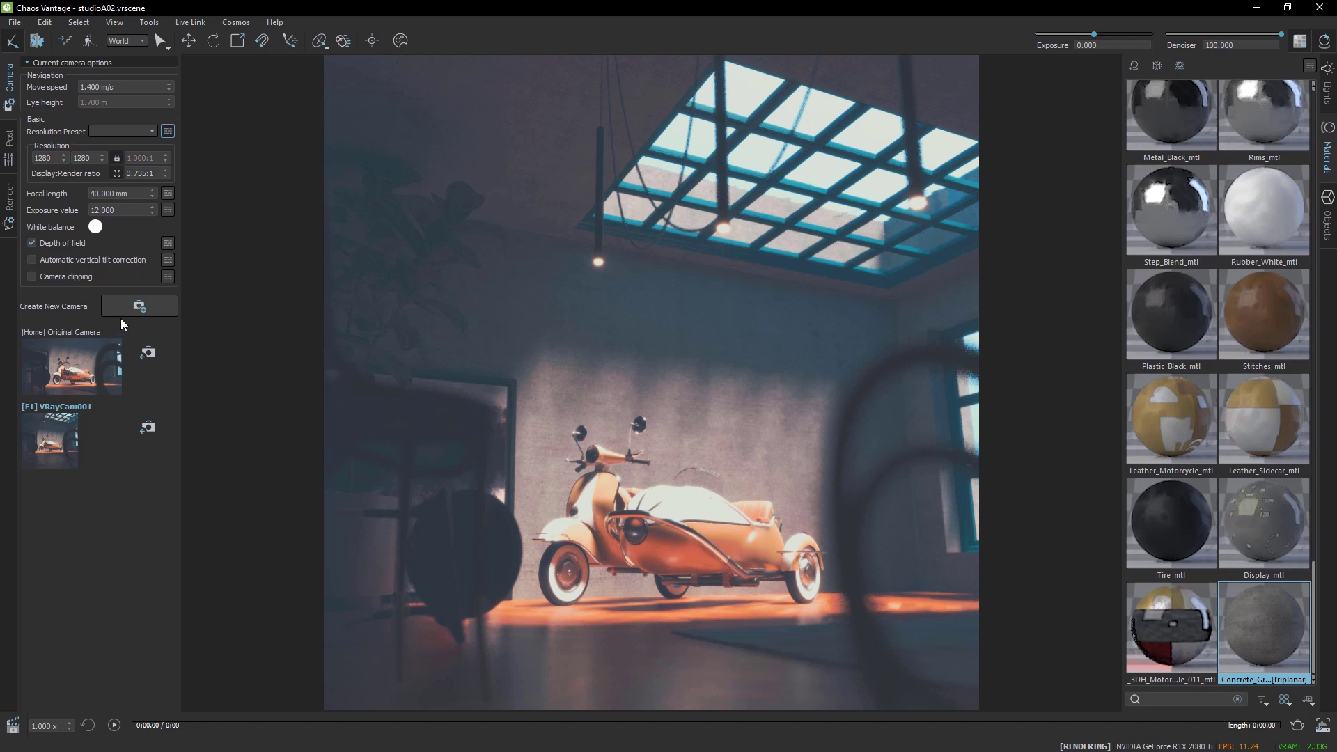
- Go to chaos.com and open the Chaos Vantage product page from the Products list
left_click(138, 306)
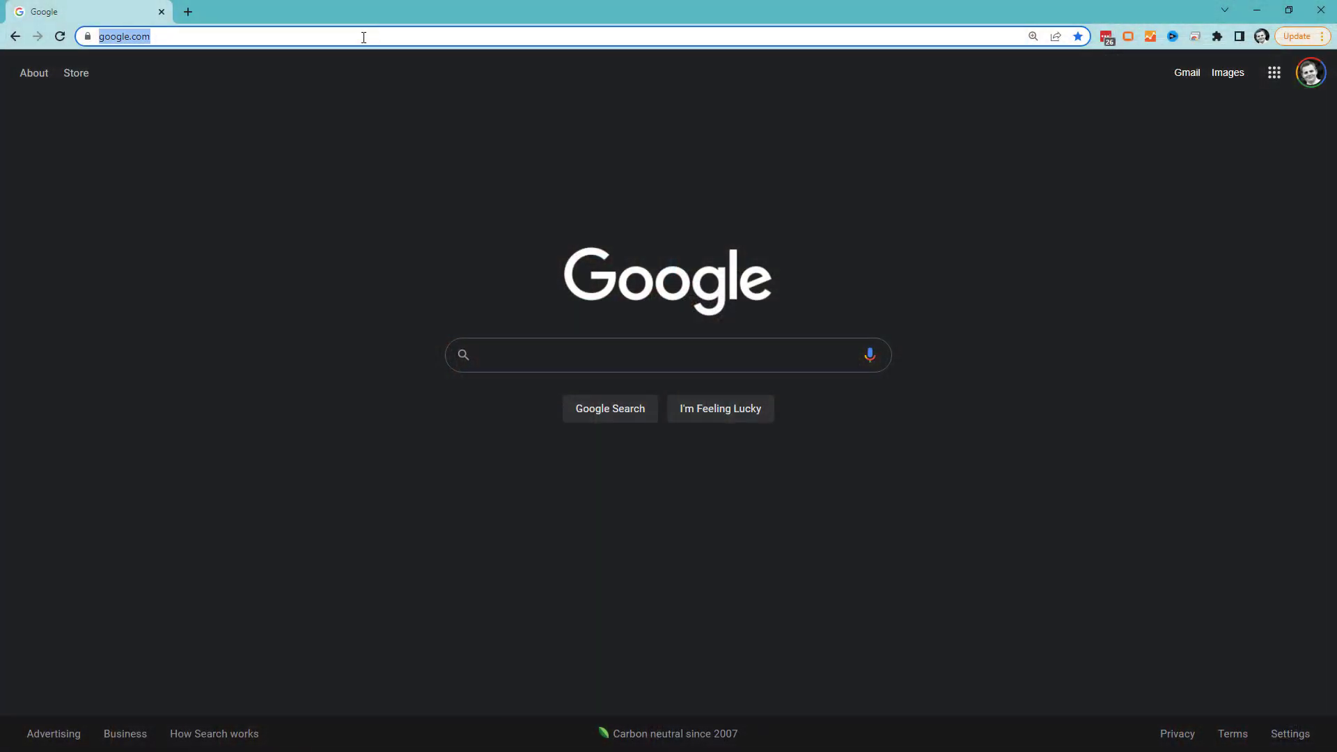
type("chaos.com")
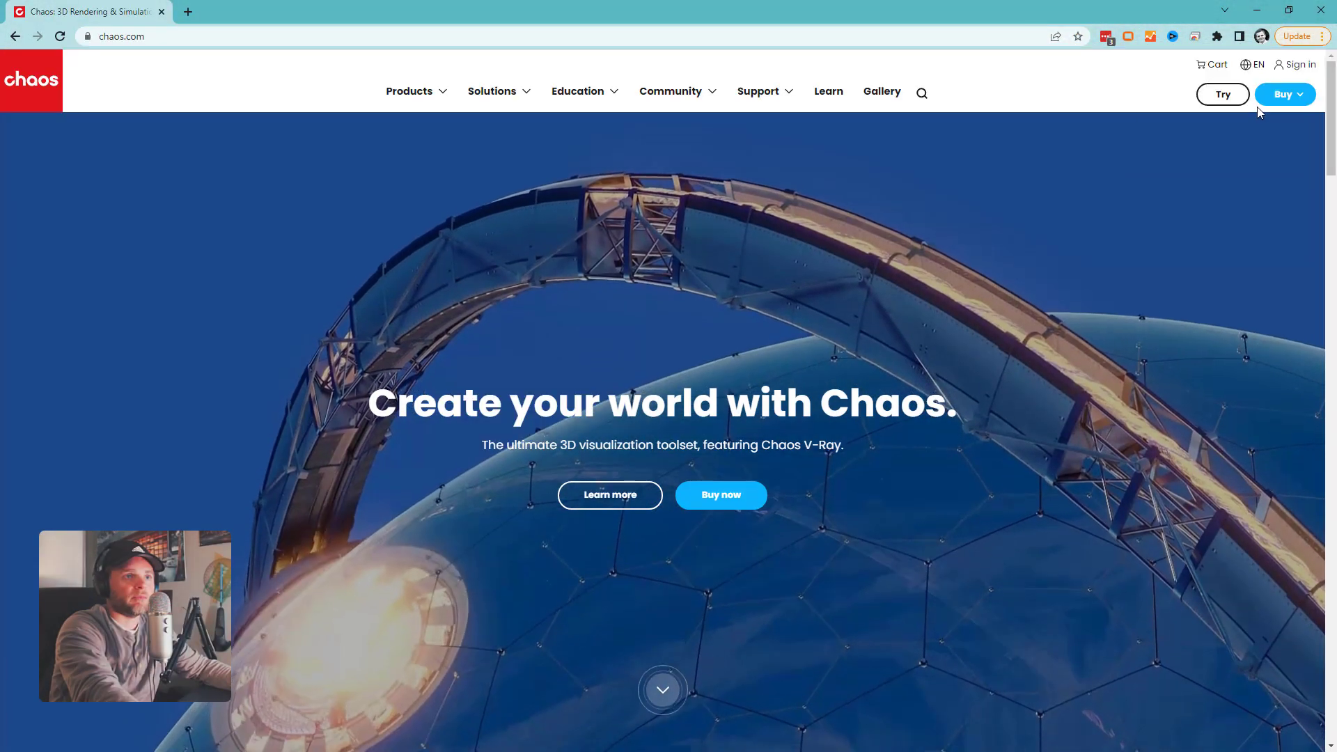
left_click(417, 91)
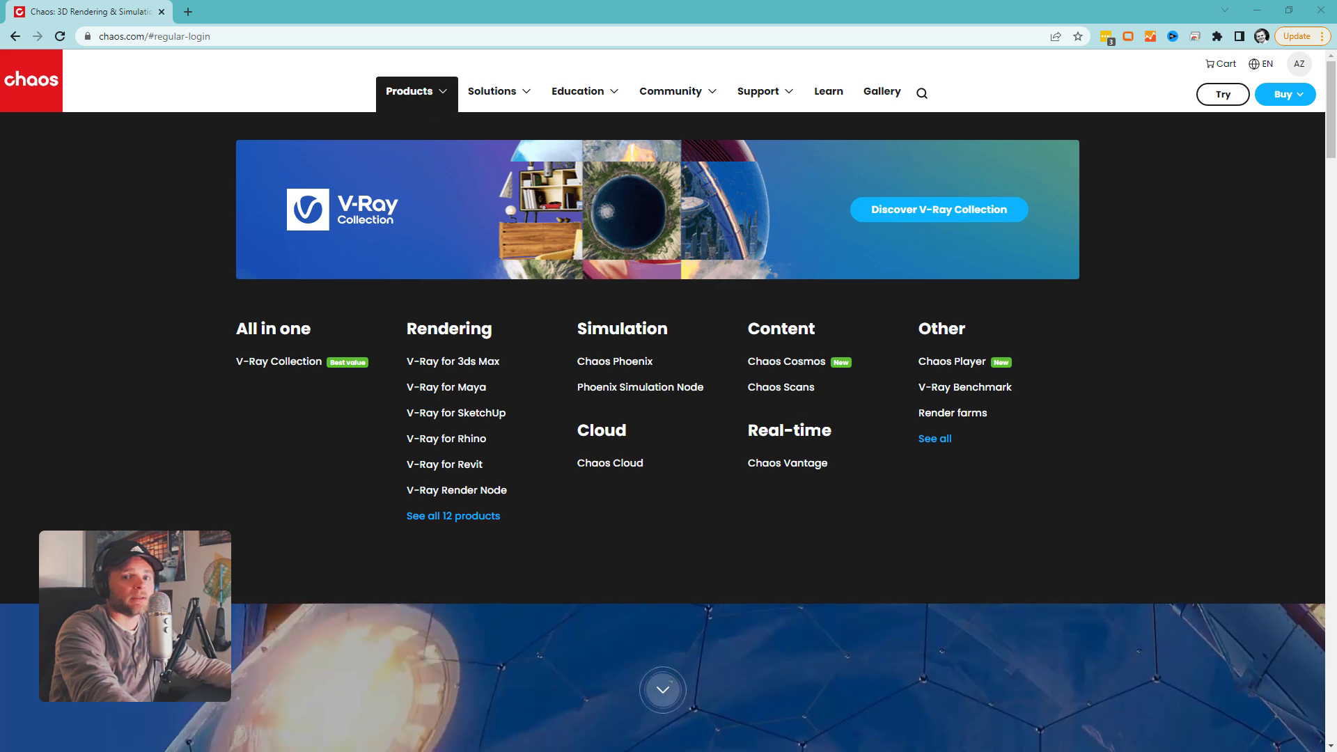
left_click(787, 463)
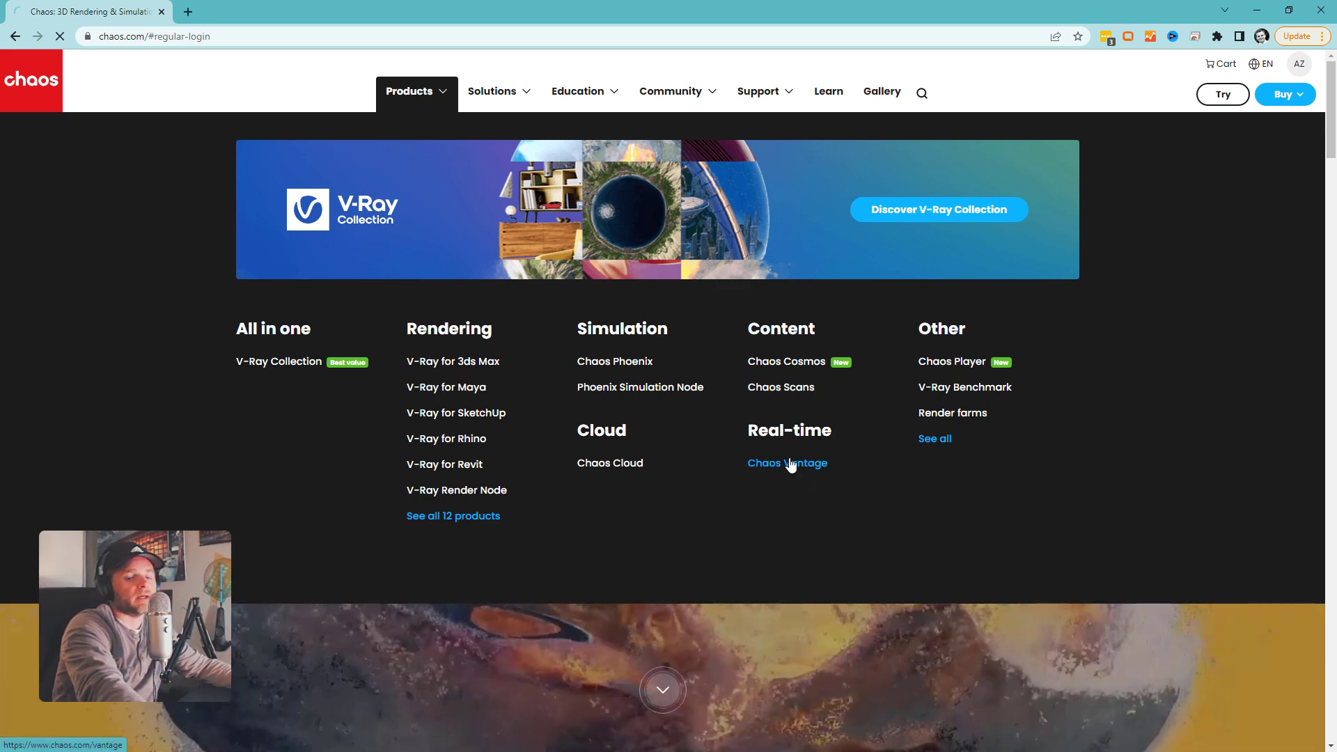
left_click(788, 463)
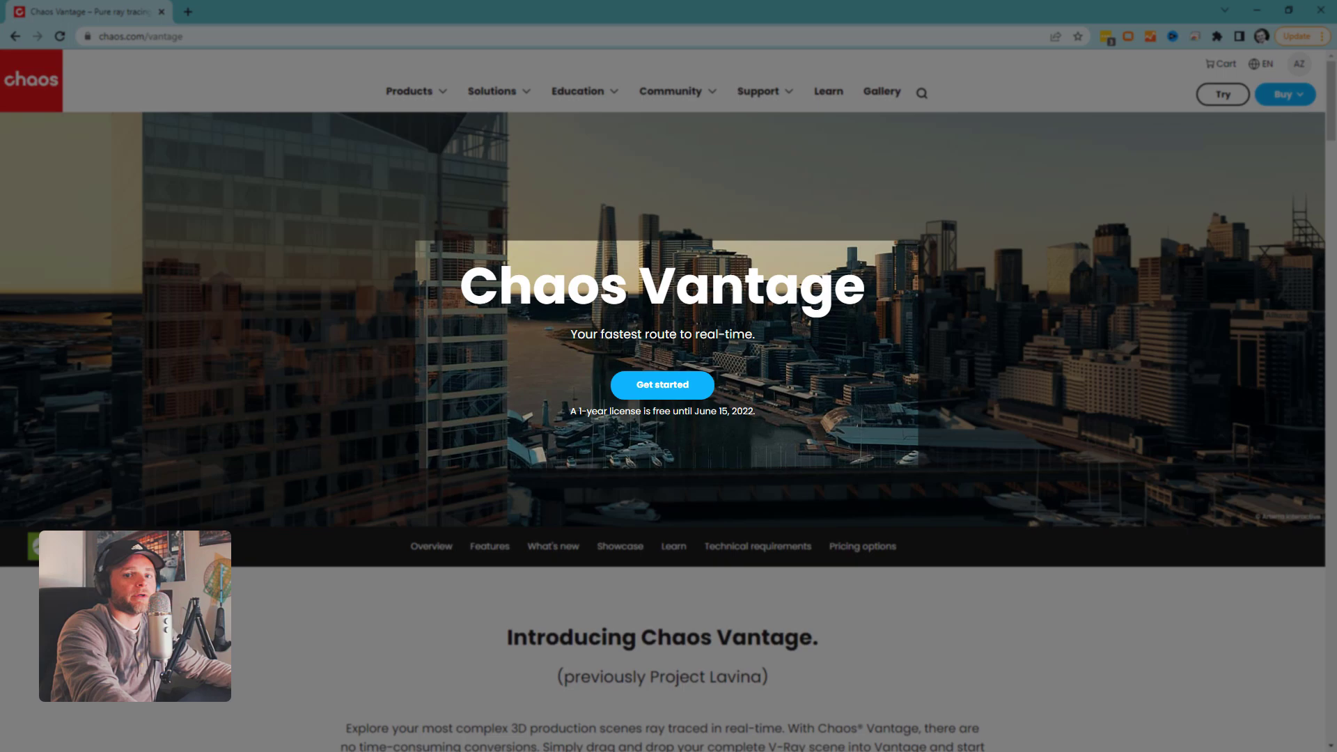
mouse_move(702, 453)
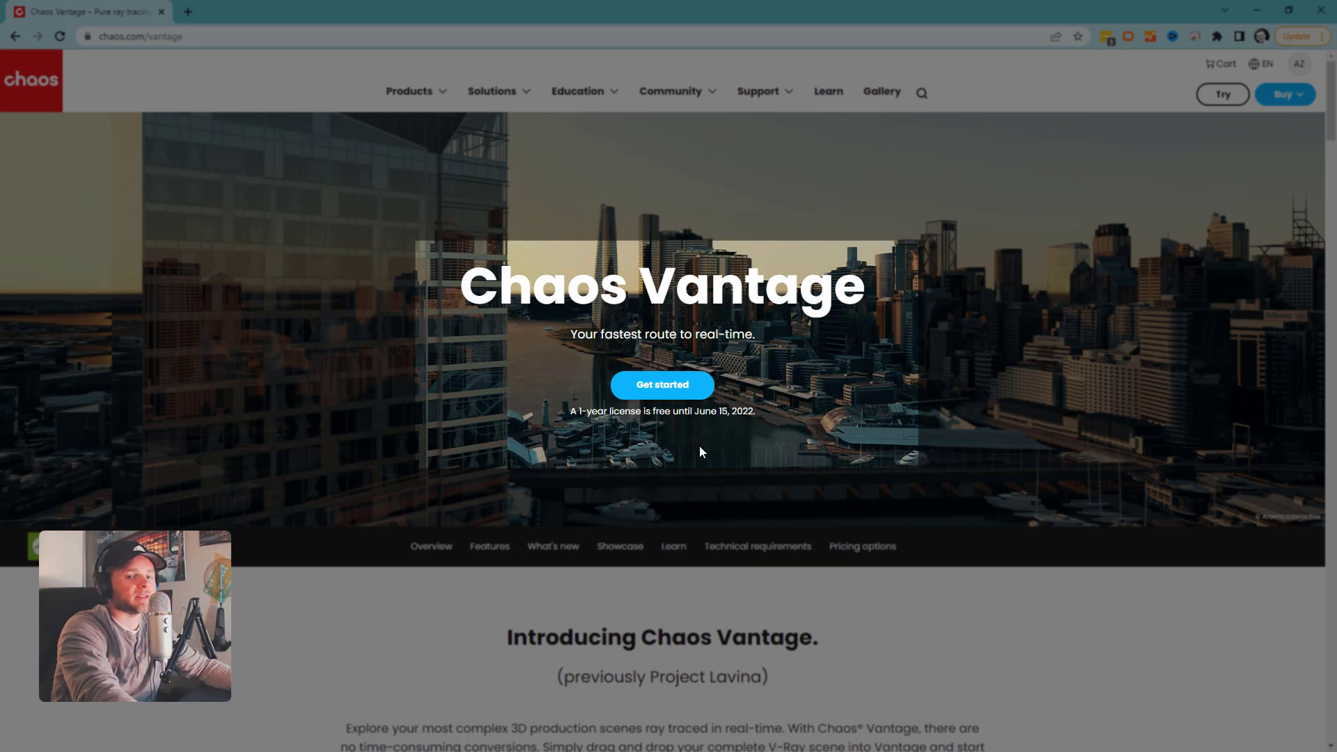
- Scroll through the Vantage features and jump to the Get Chaos Vantage section
scroll("down", 3)
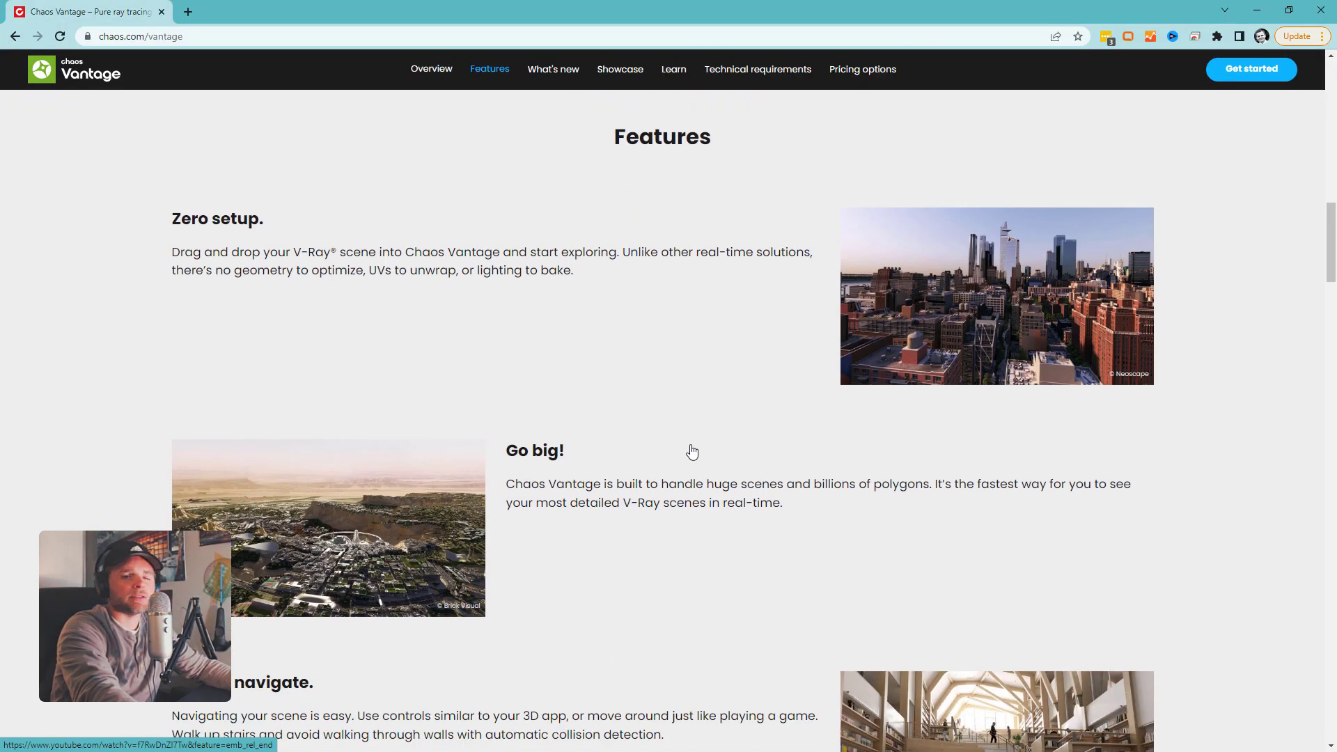
scroll("down", 3)
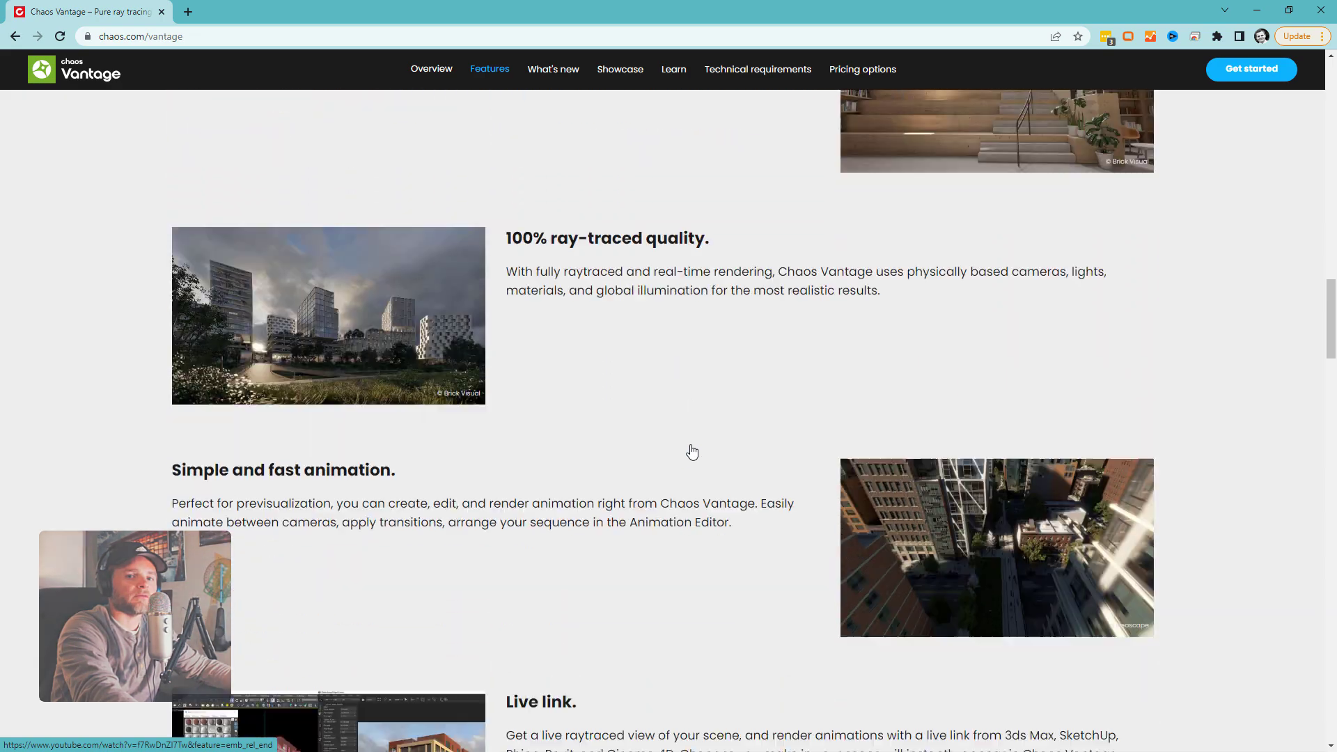
scroll("down", 3)
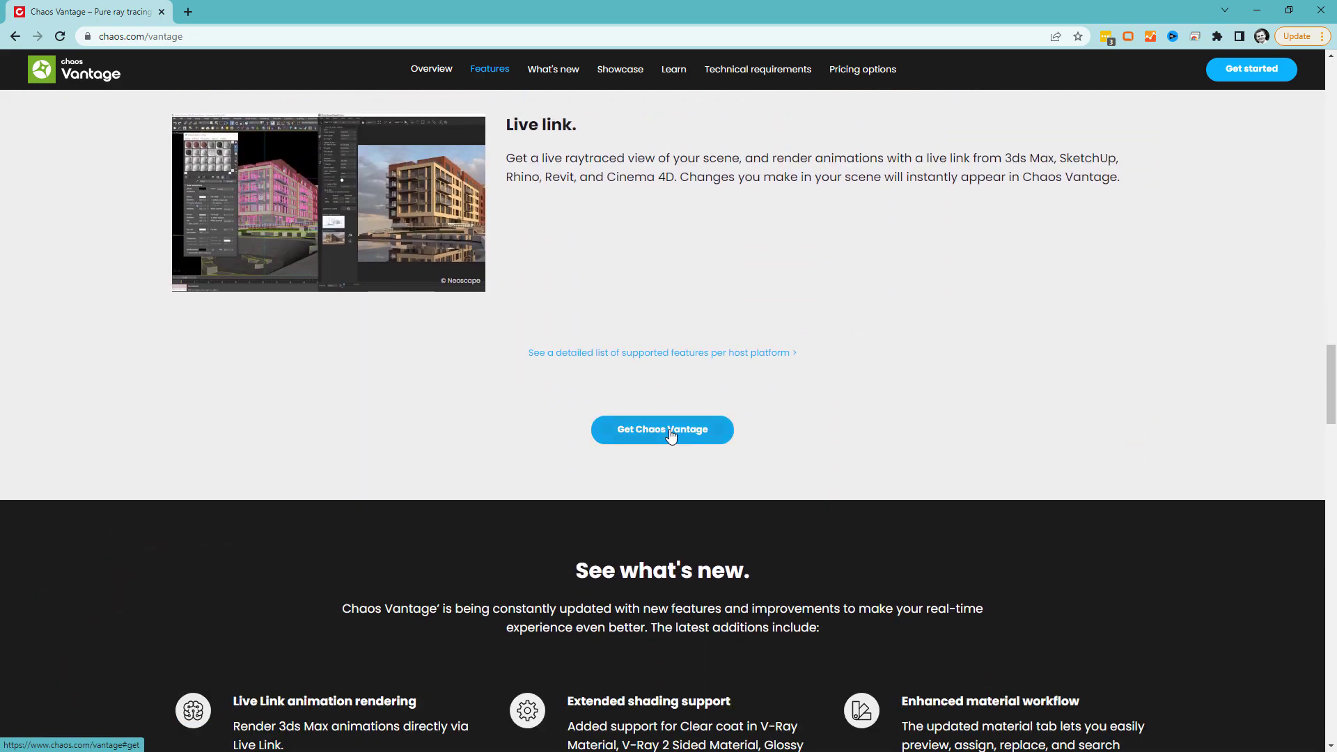
left_click(662, 430)
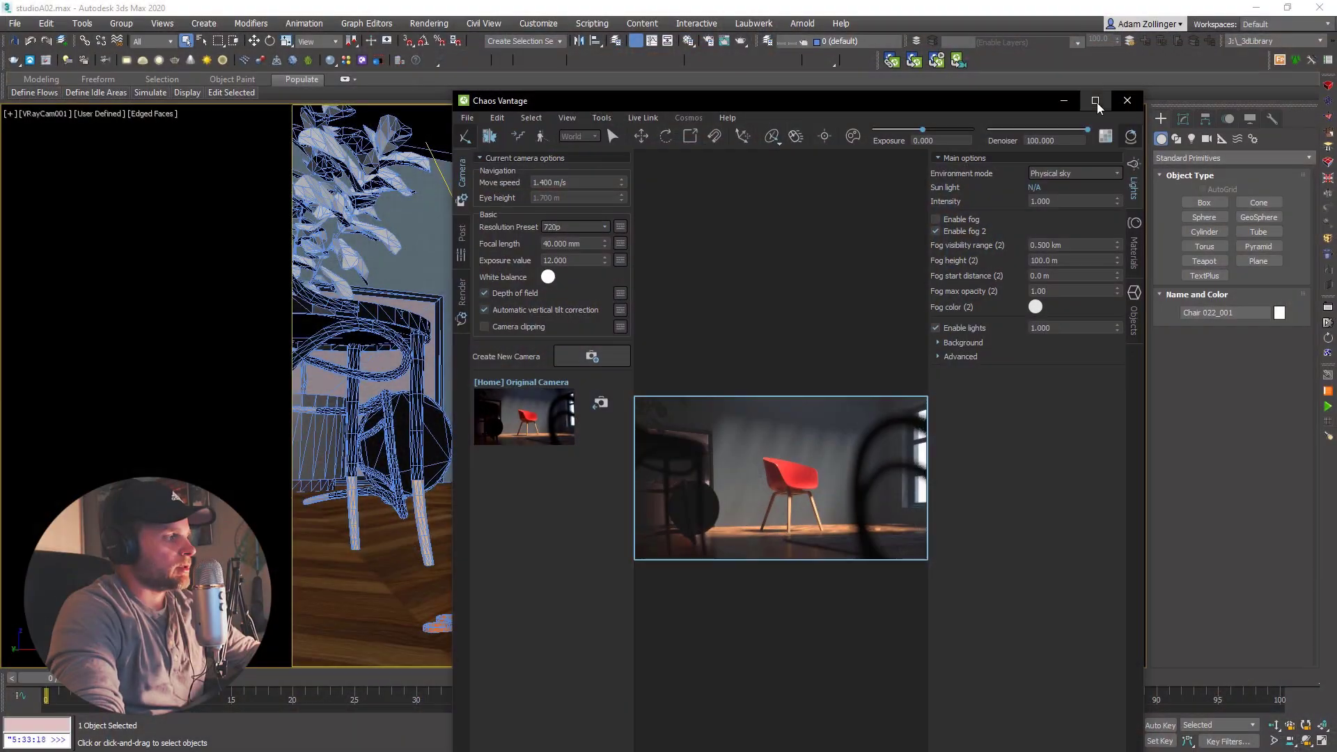
- Maximize the Vantage live-link window and load the Neutral LUT in the Post tab
left_click(1096, 100)
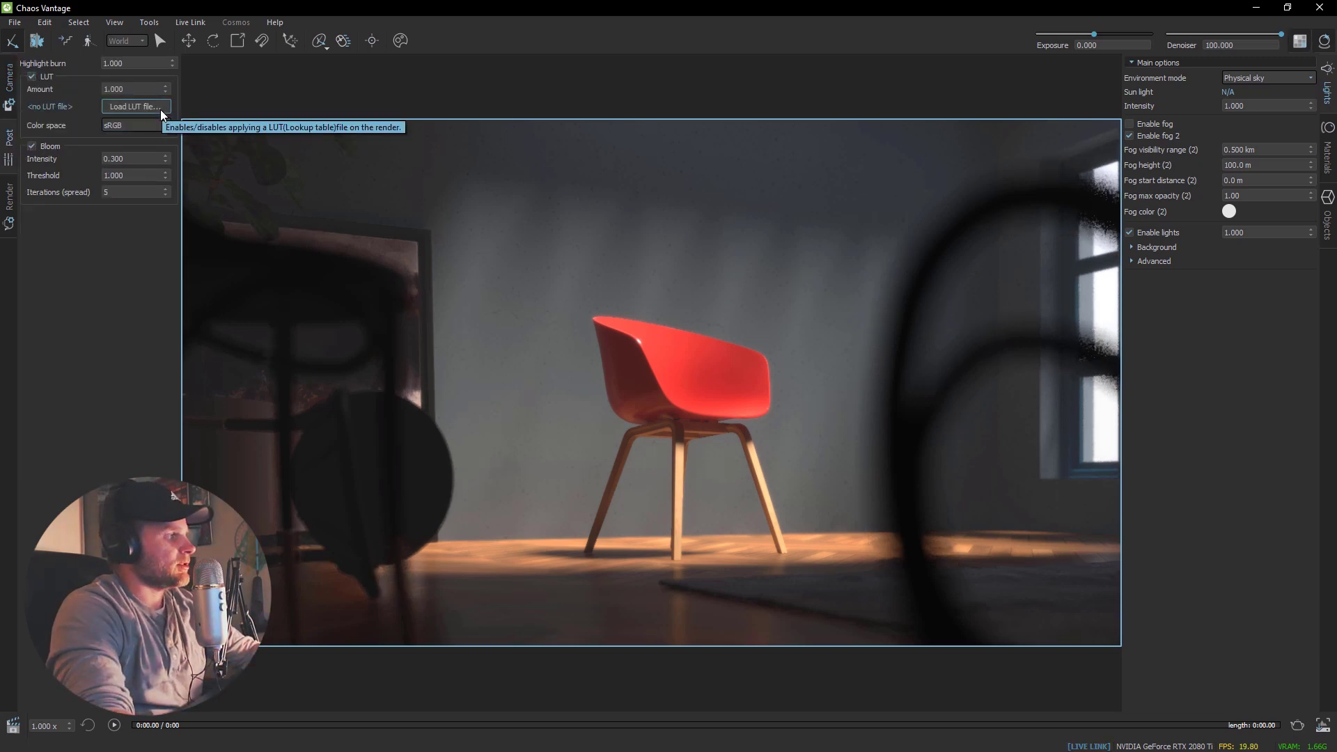
left_click(136, 106)
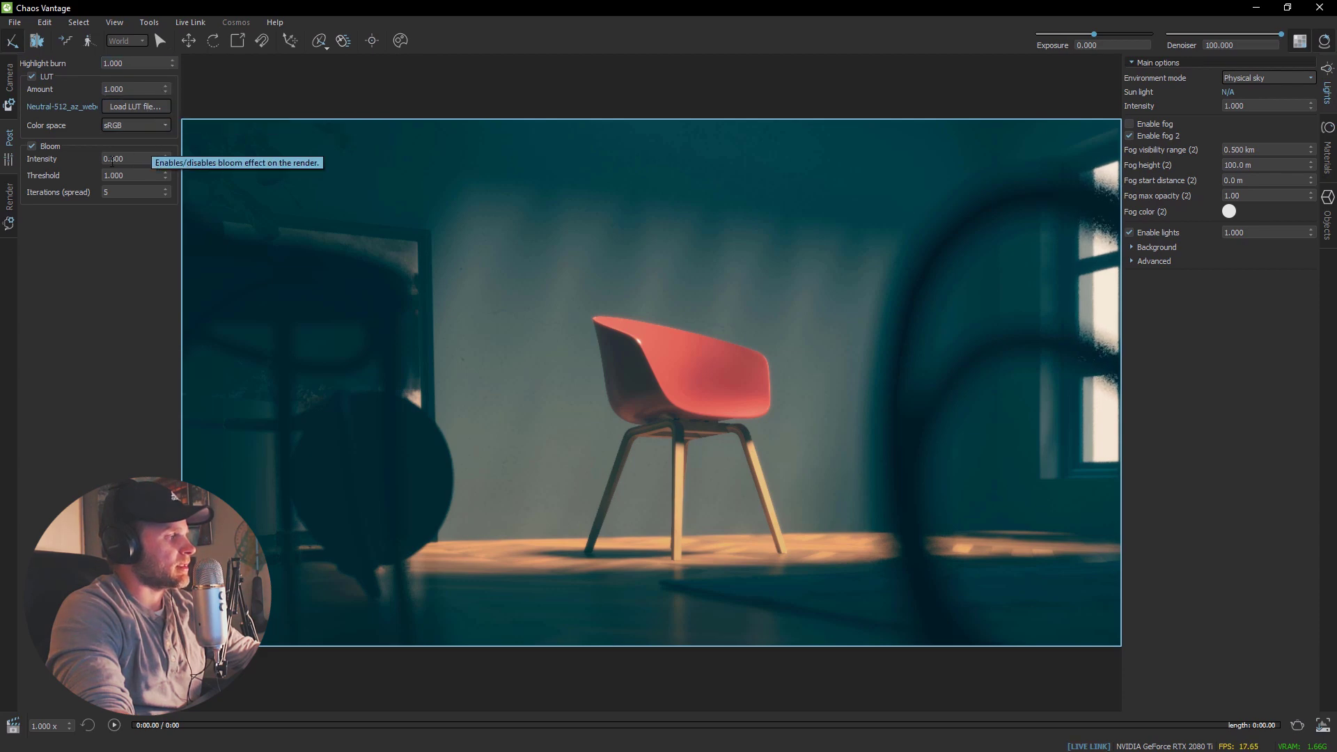
left_click(33, 146)
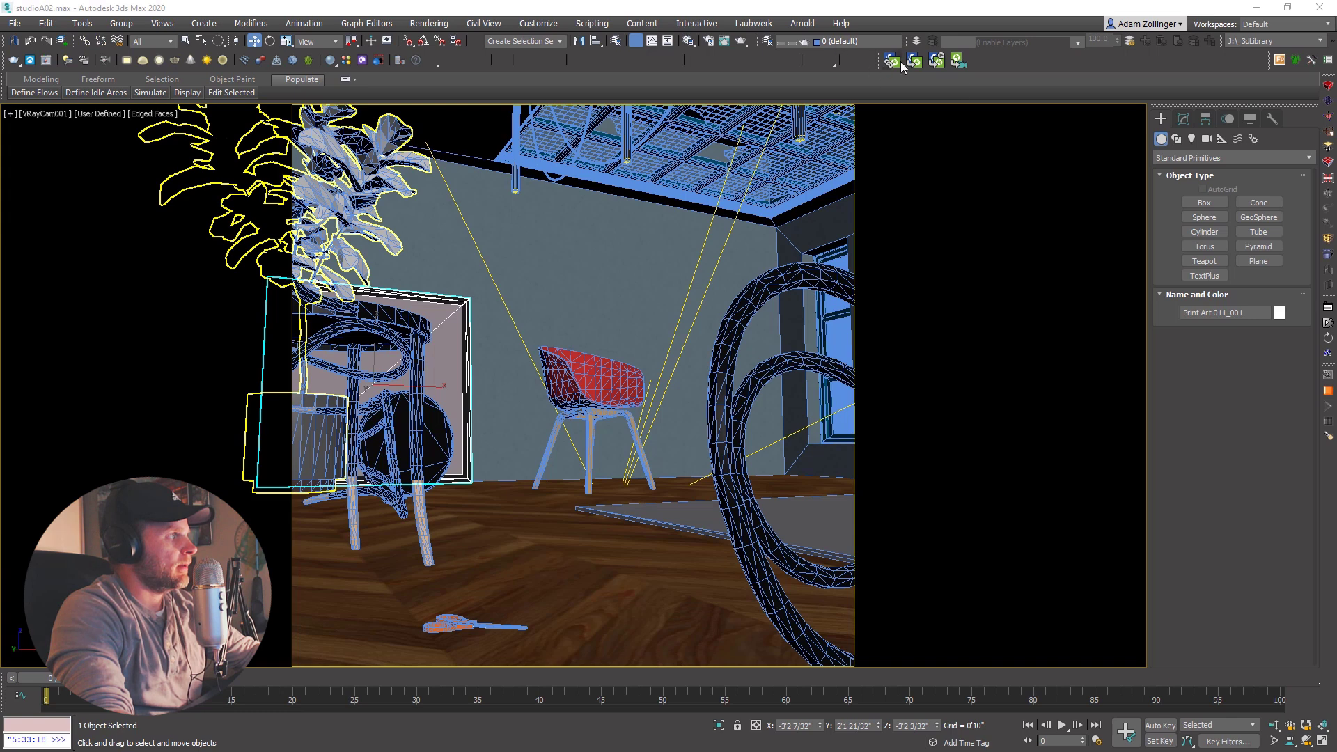
- Export the studio scene to Vantage, set 1280x1280 resolution and sun intensity 2.000
left_click(915, 62)
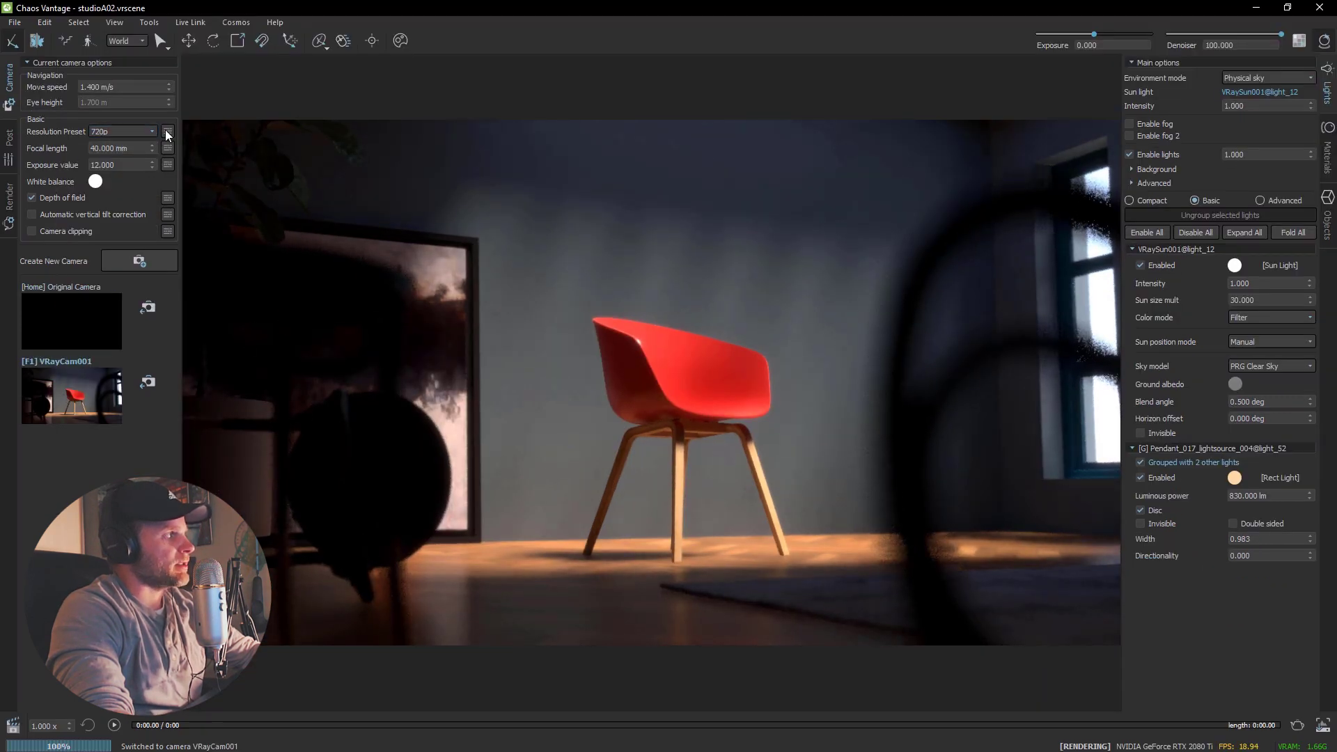
left_click(167, 132)
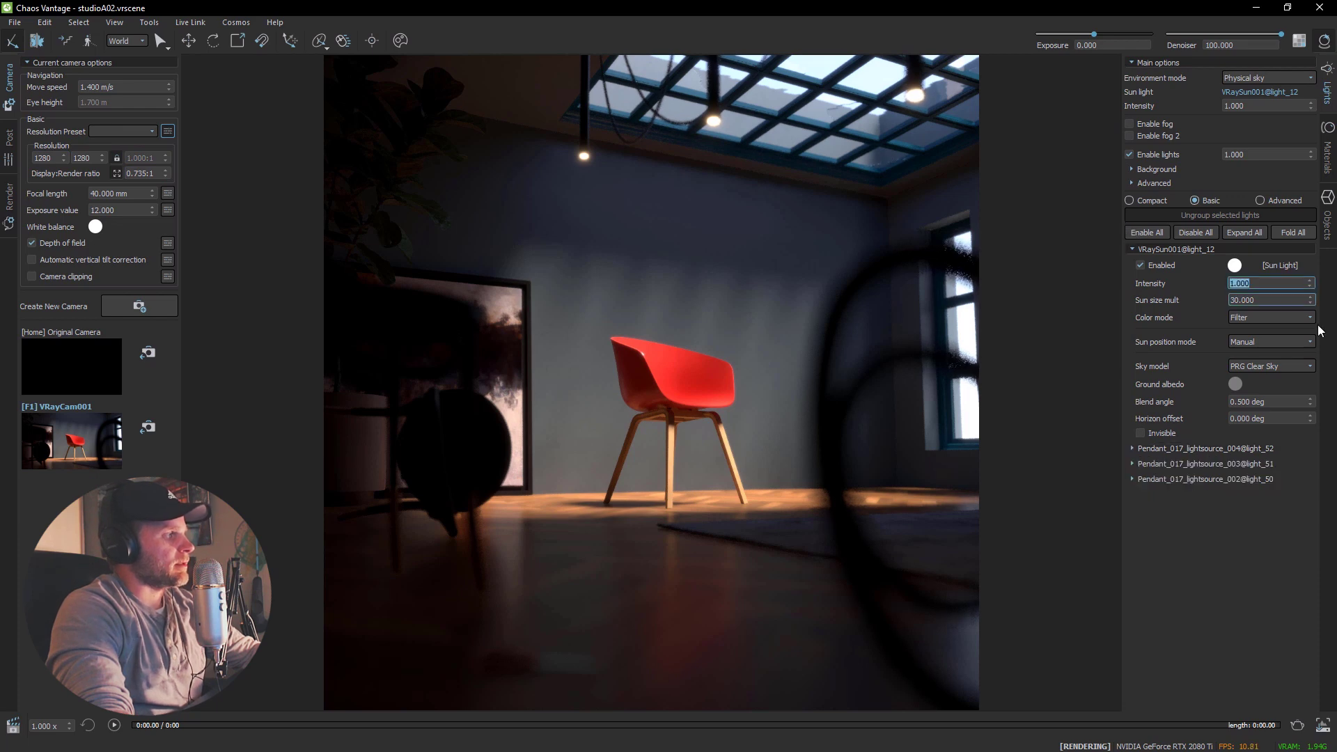
type("2.000")
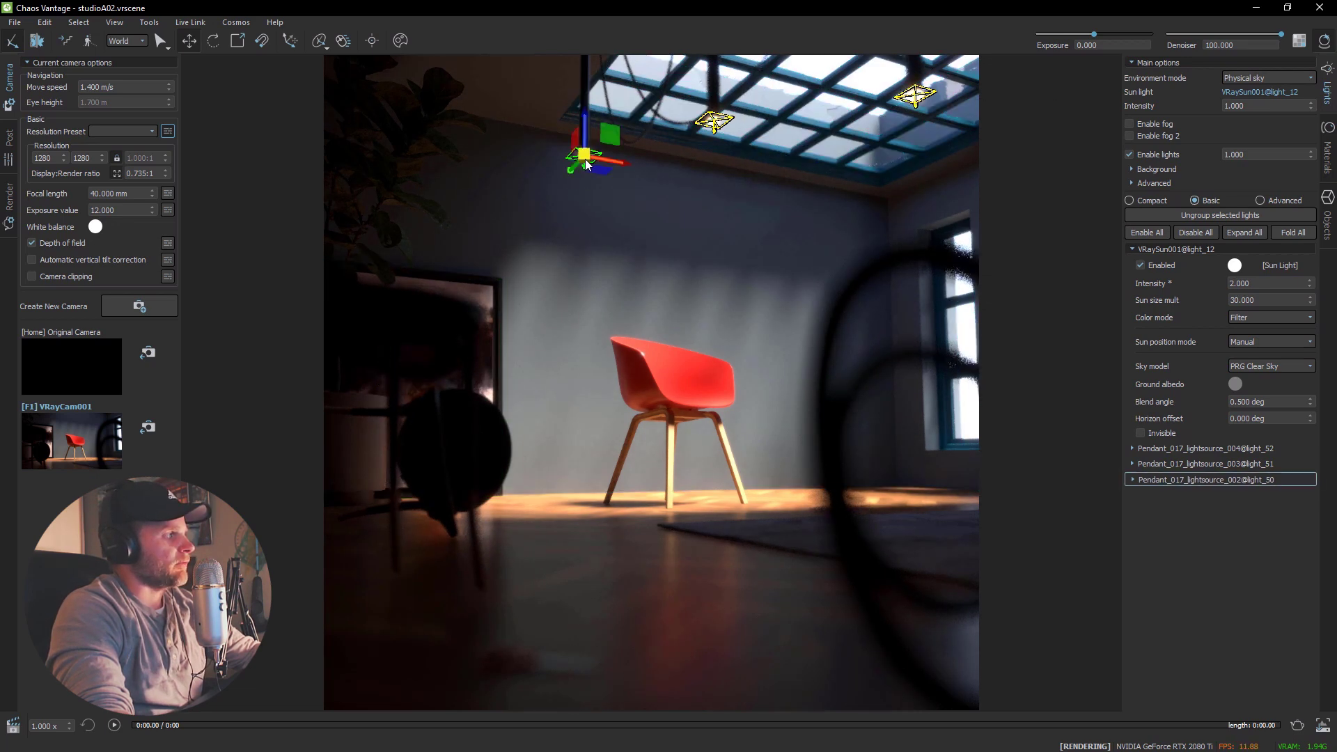
- Load the red rock colour-shift LUT and enable fog 2 in the Lights panel
left_click_drag(584, 158, 581, 563)
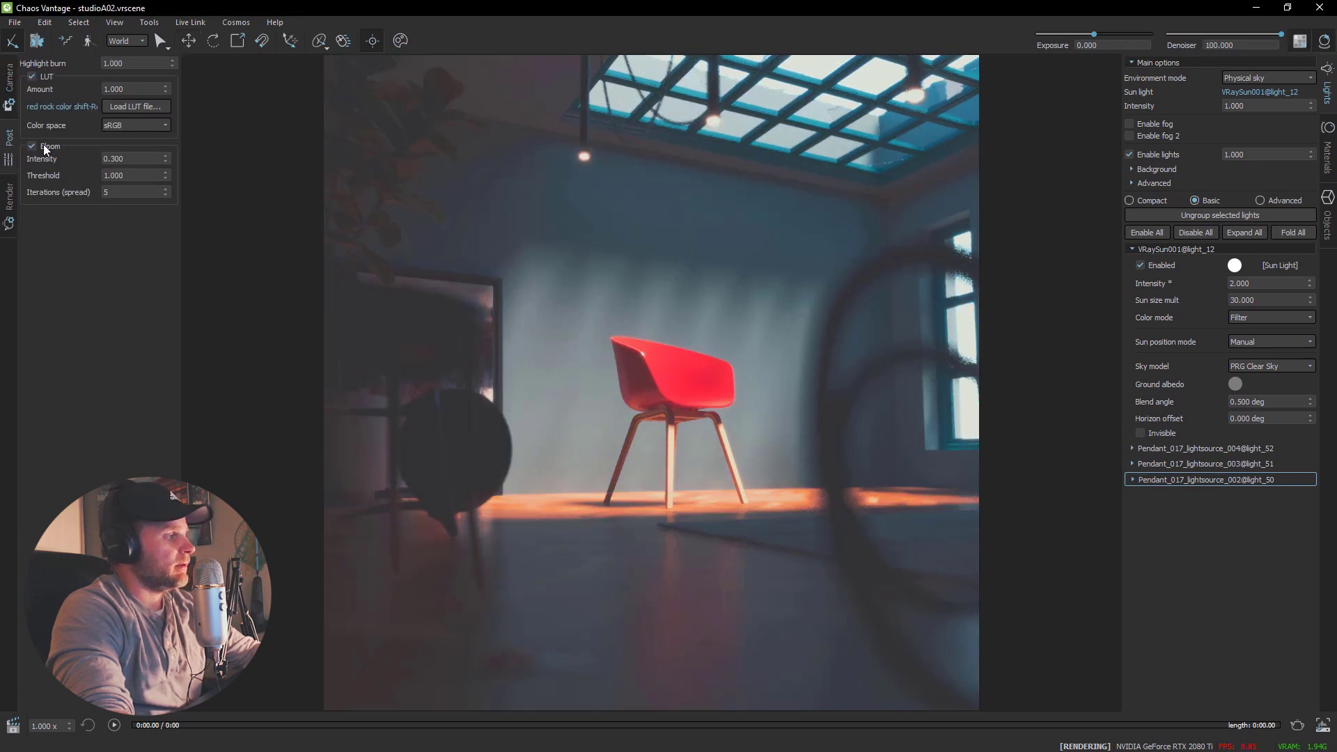
left_click(1129, 136)
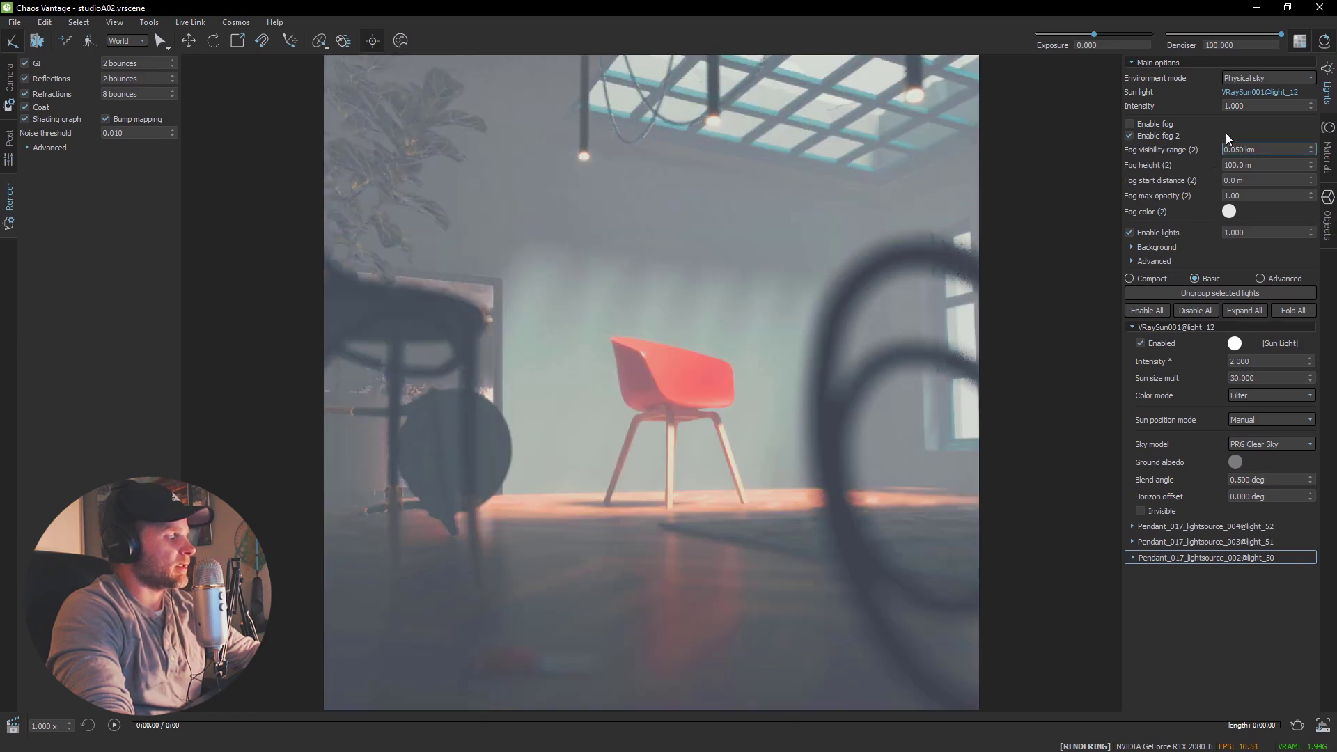
- Set fog visibility to 0.800 km with a blue tint, toggling the sun off and on
left_click(1229, 212)
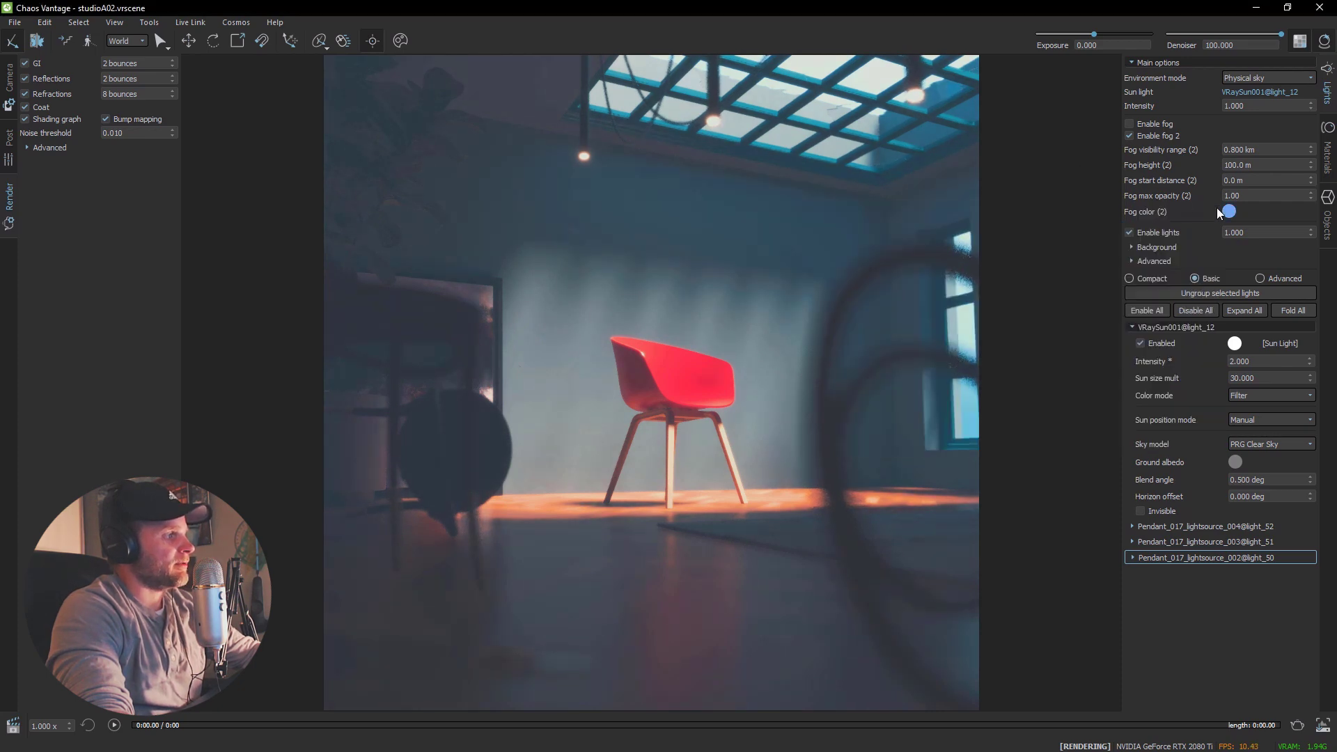
left_click(1140, 343)
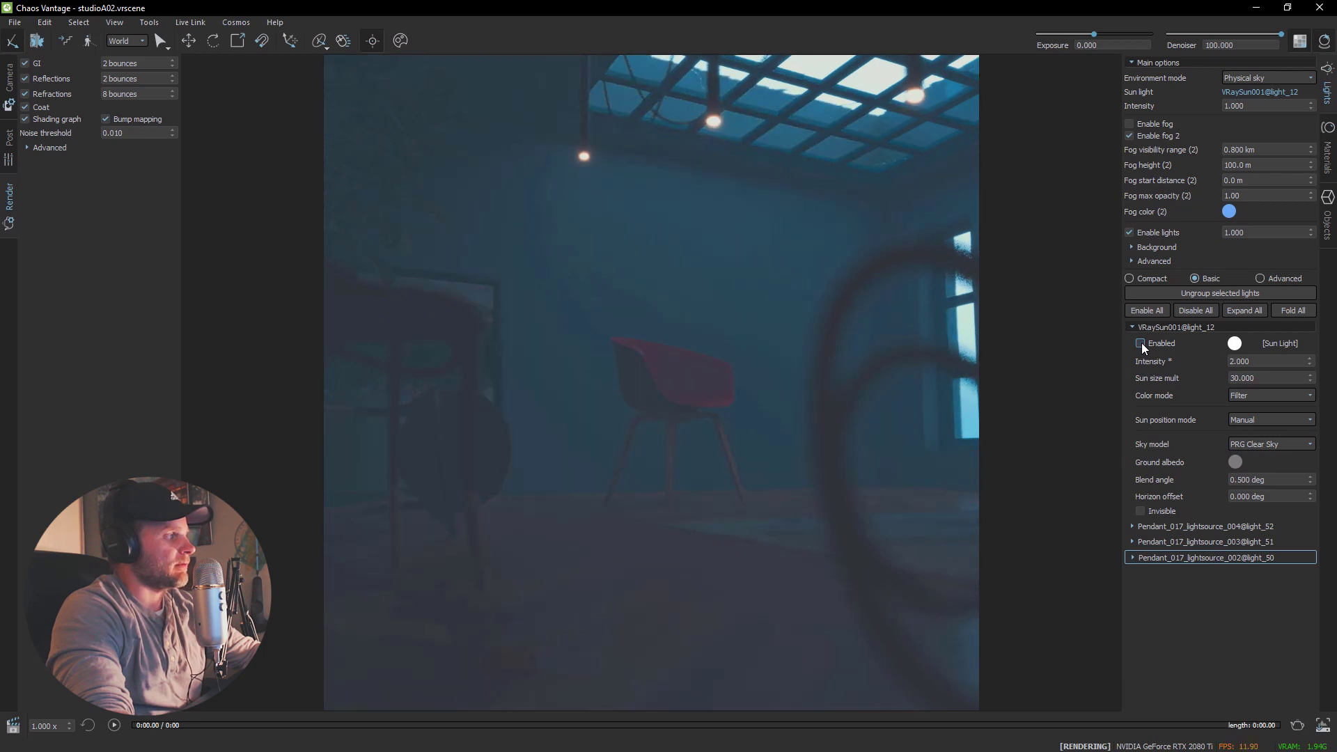
left_click(1140, 344)
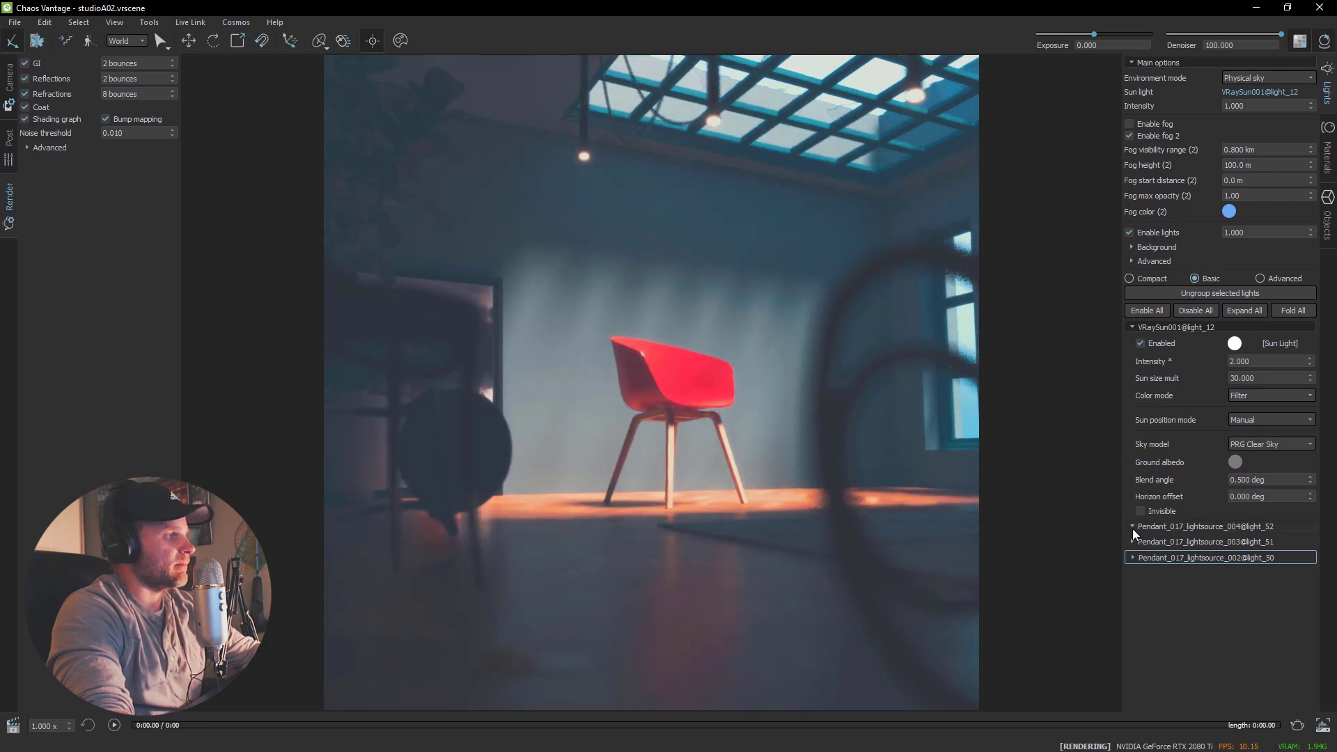
- Set Pendant_017_lightsource_004 luminous power to 5000 lm
left_click(1133, 527)
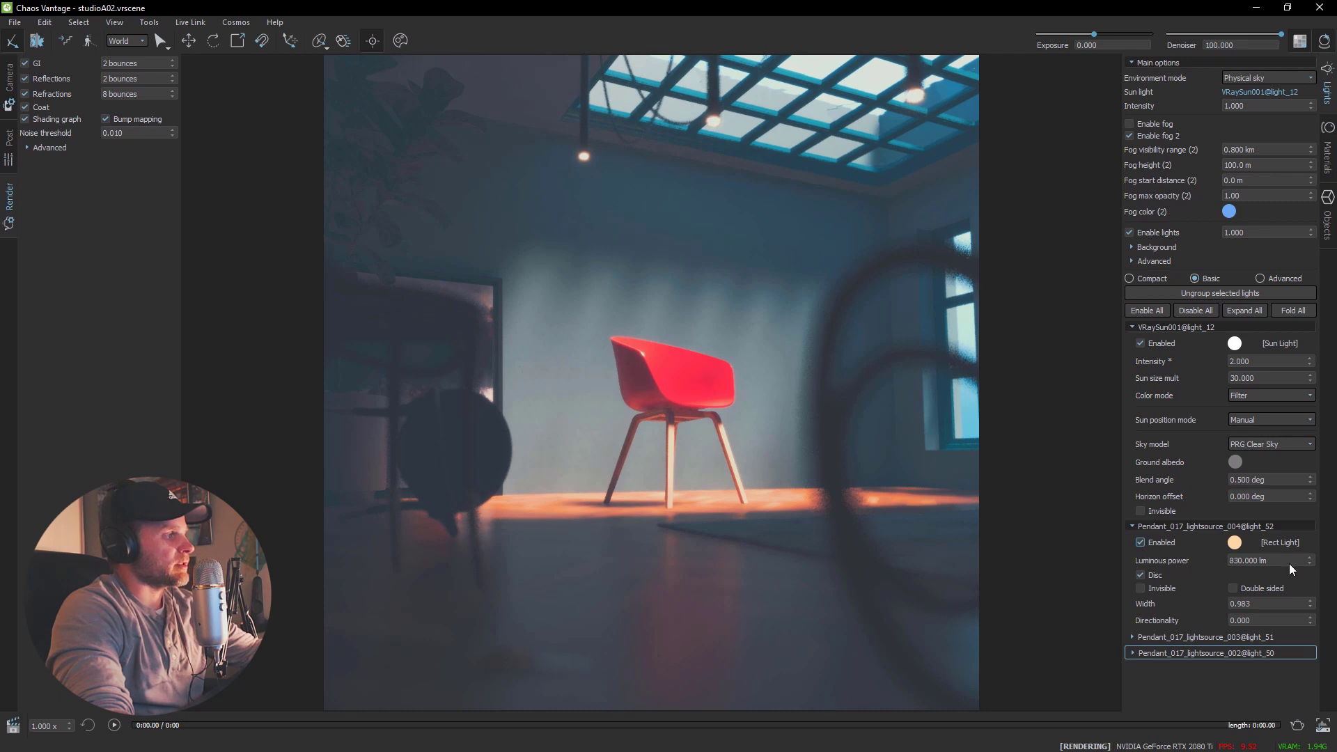
left_click(1268, 561)
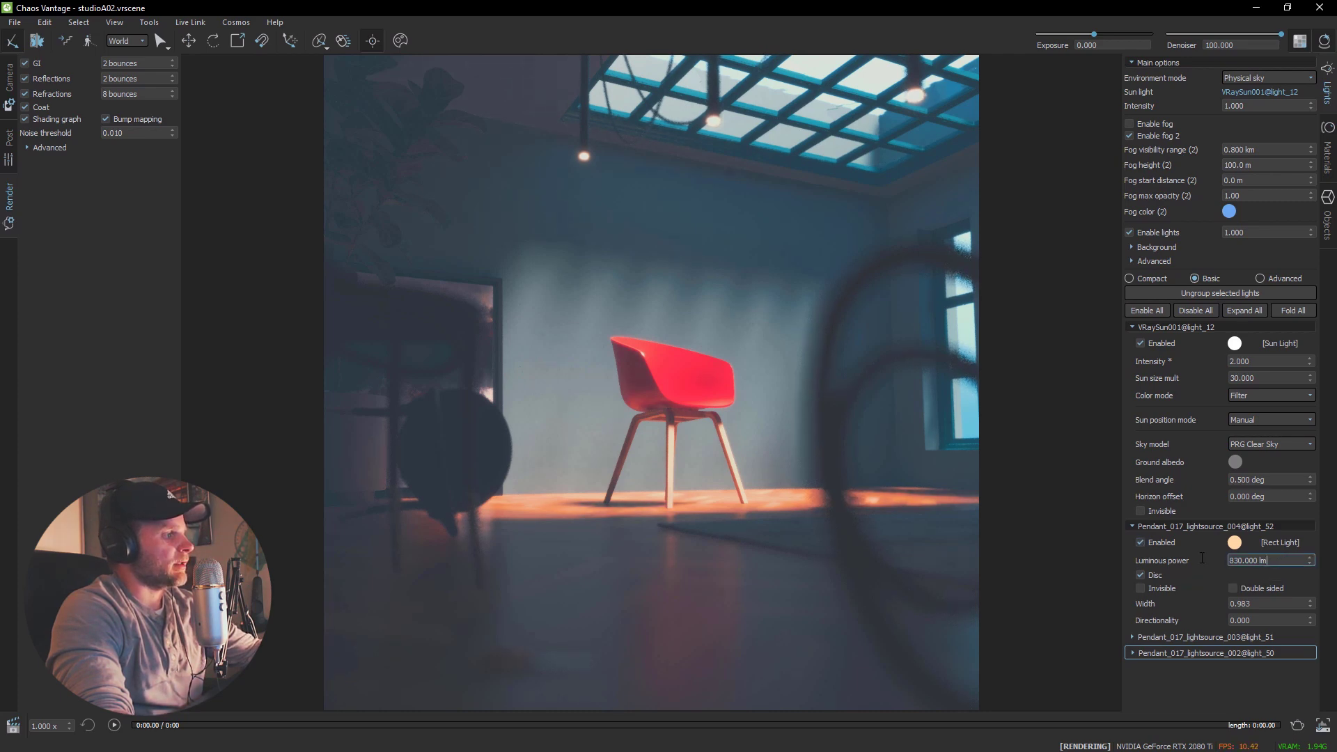
type("5000")
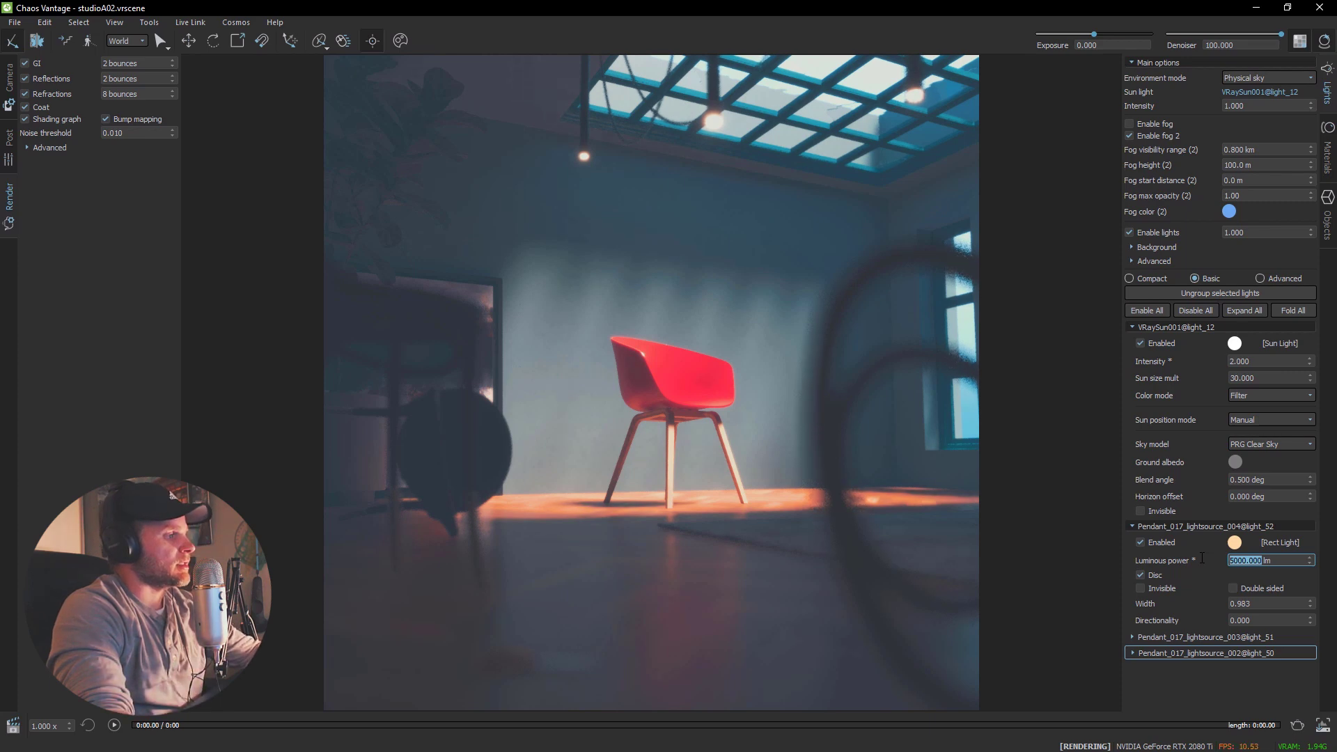
- Lower Pendant_017_lightsource_004's luminous power to 330 lm
type("330.000")
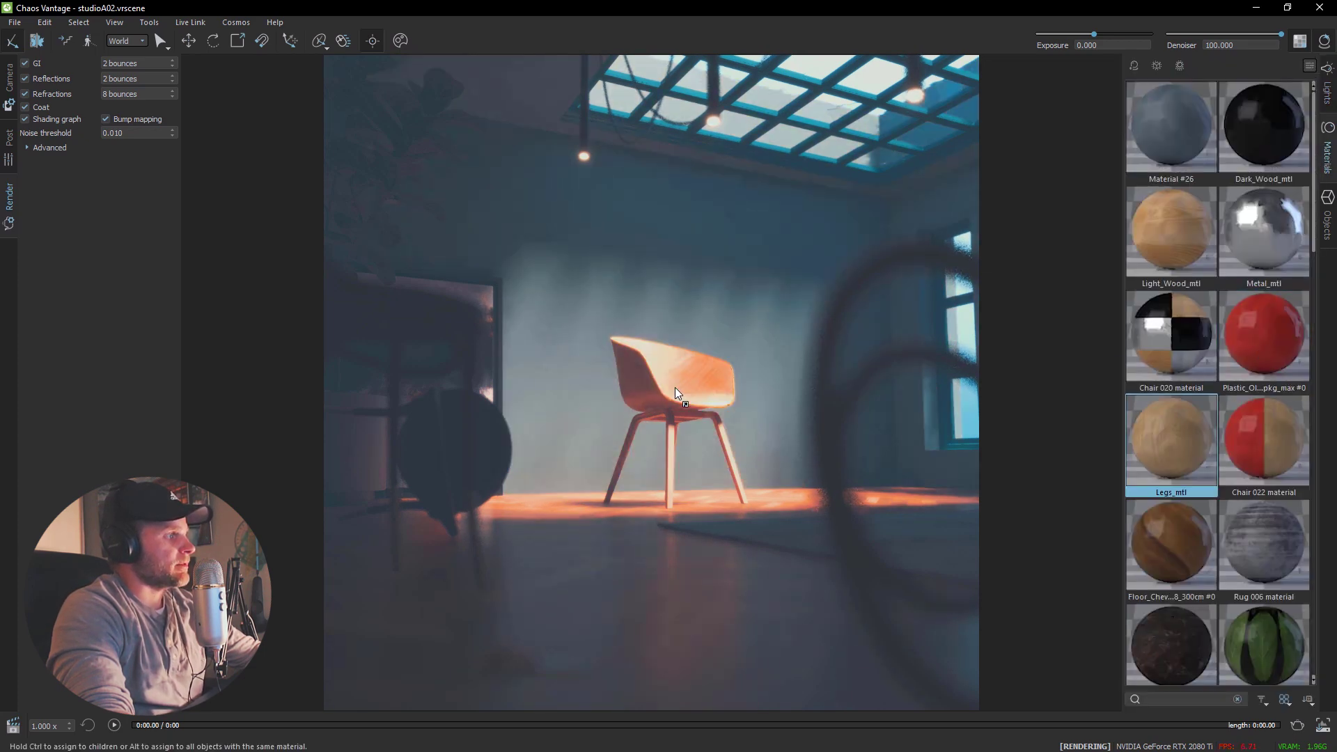
- In the Materials tab, locate the chair shell, chair and rug materials
left_click(1264, 335)
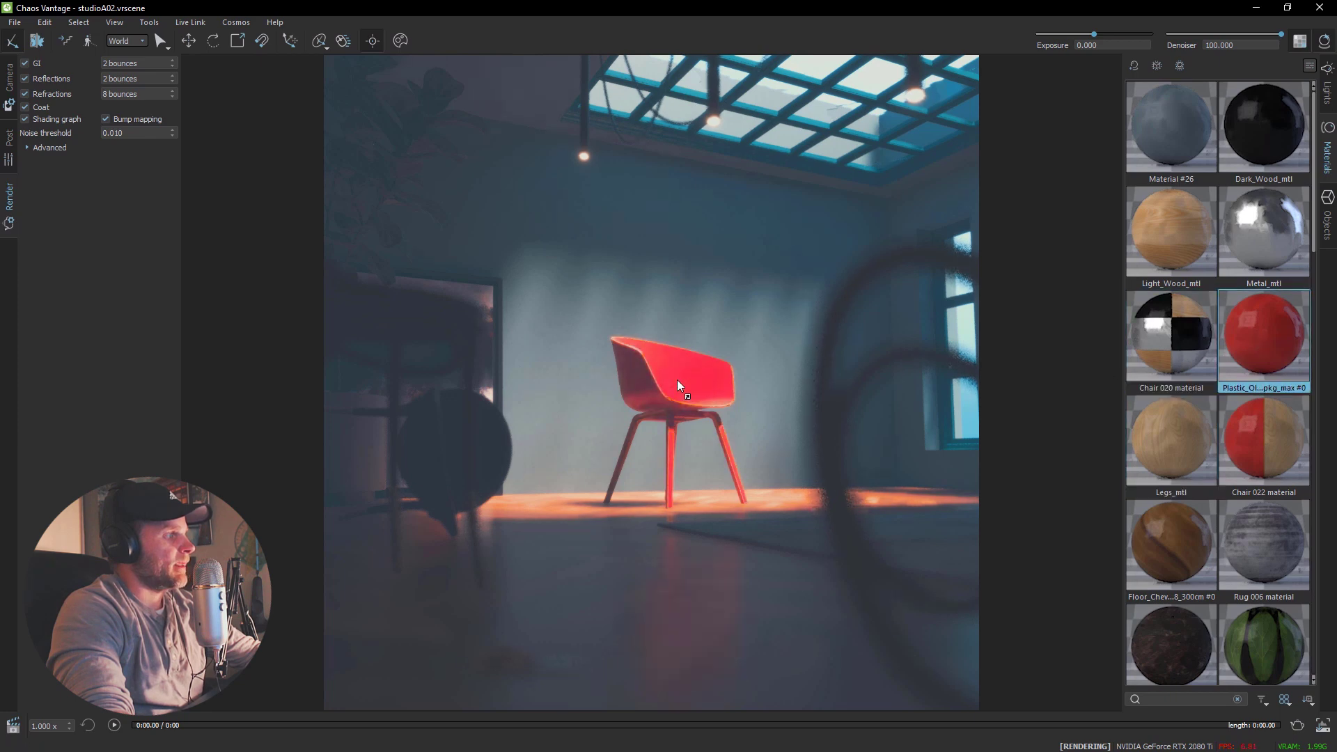
left_click(1264, 441)
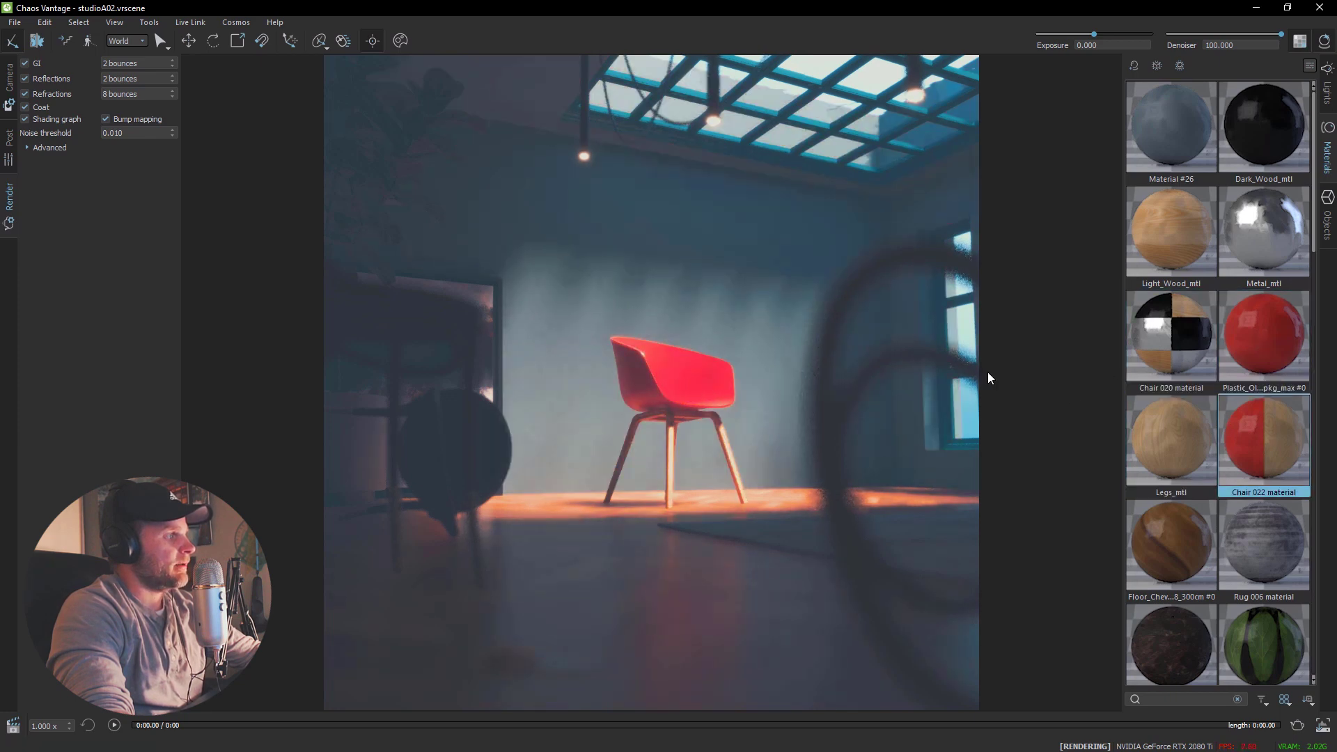
left_click(1263, 545)
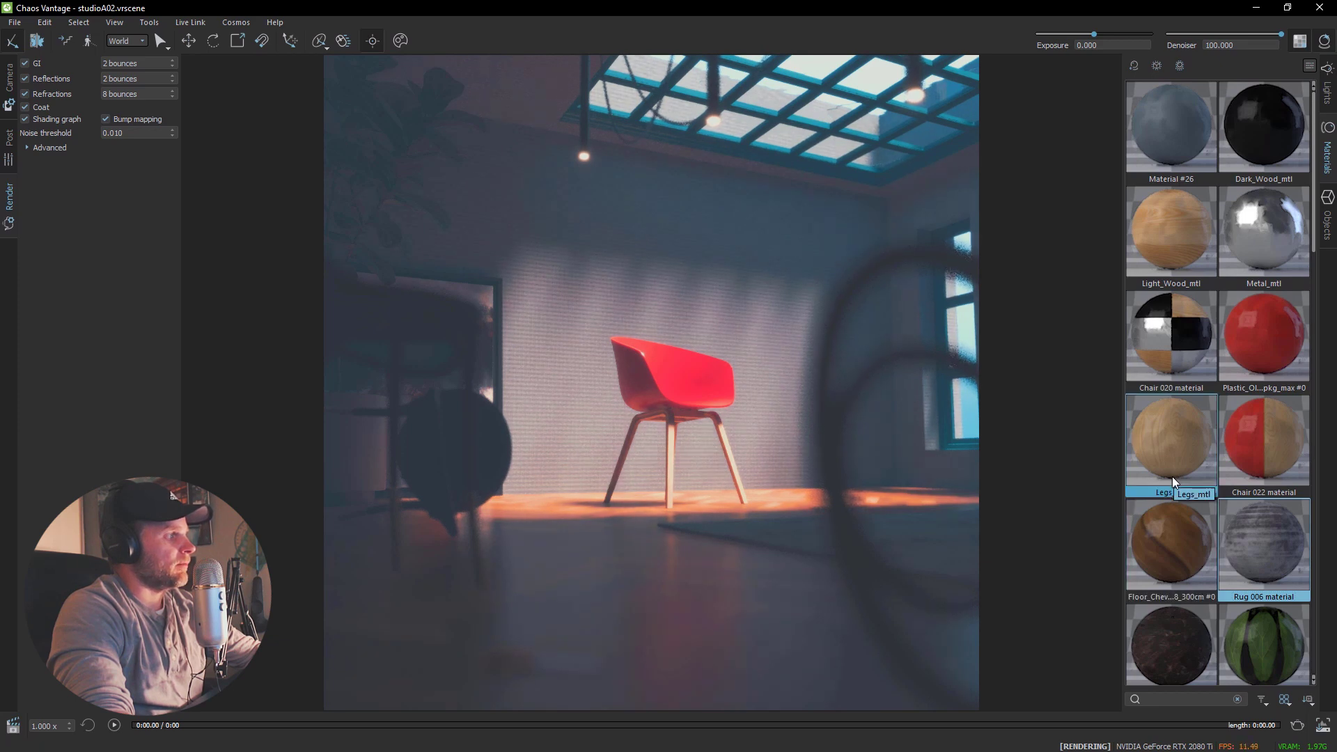
scroll("down", 3)
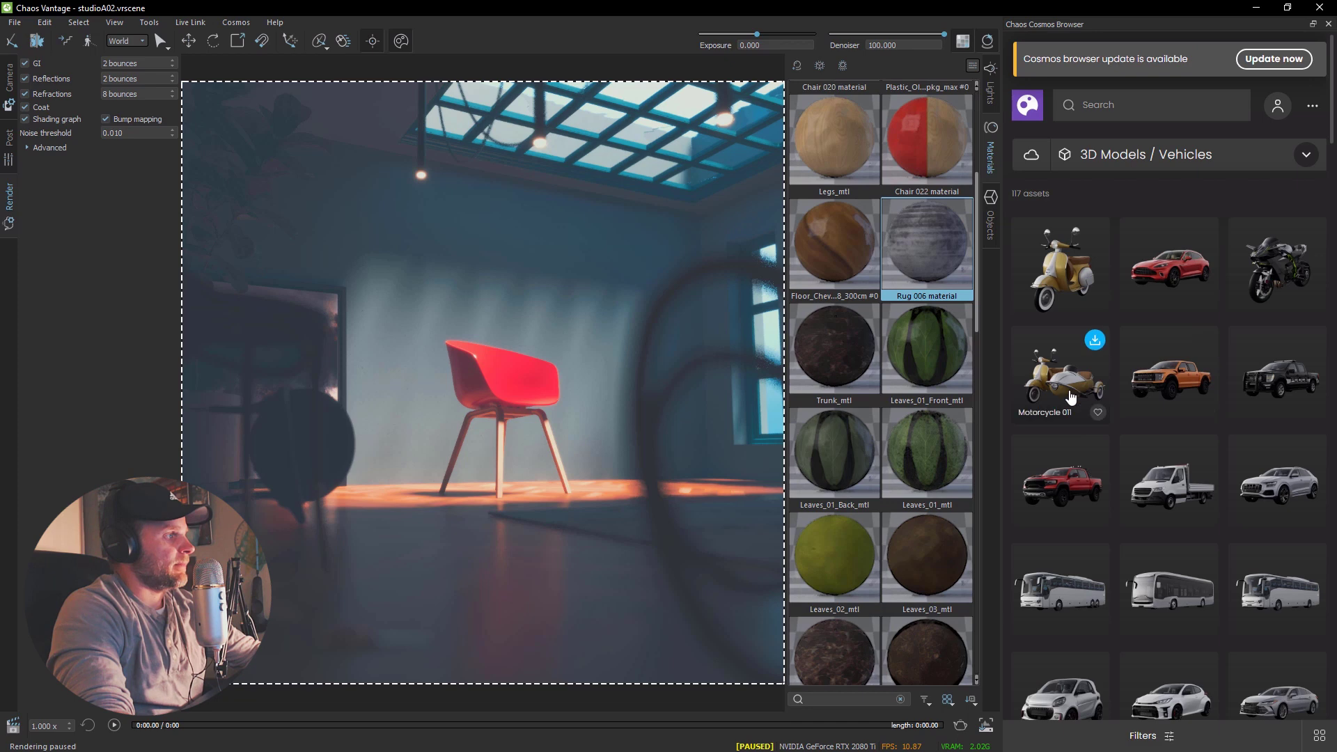
mouse_move(1067, 390)
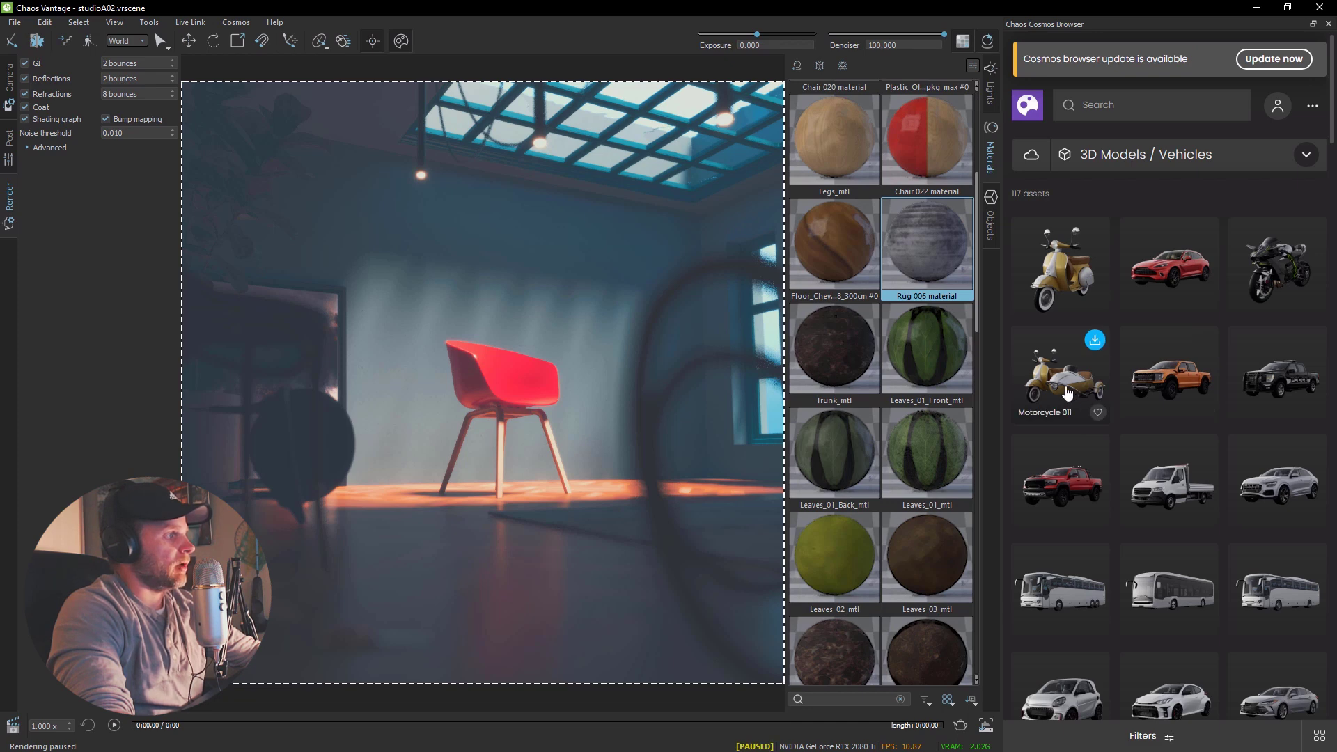
- Download the Motorcycle 011 sidecar model from Cosmos Vehicles
left_click(1095, 342)
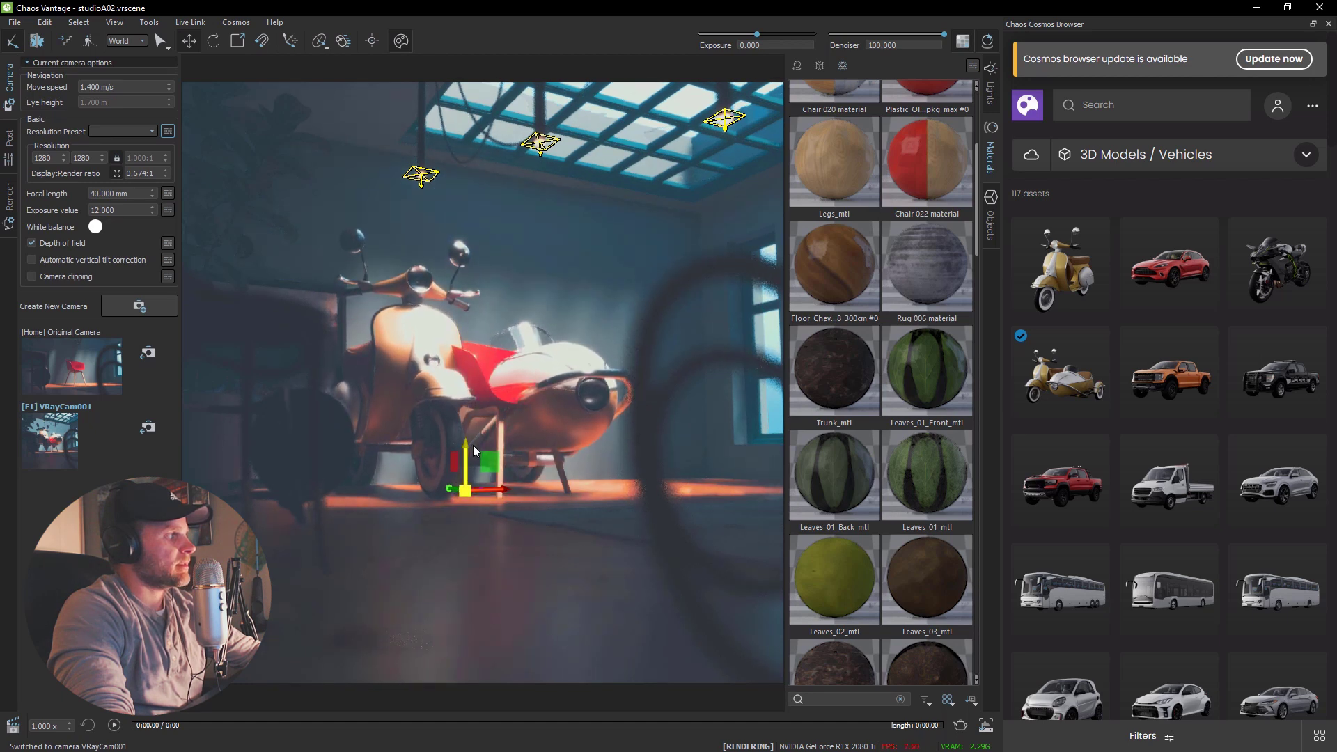
- Place the downloaded Motorcycle 011 into the studio scene
left_click(480, 387)
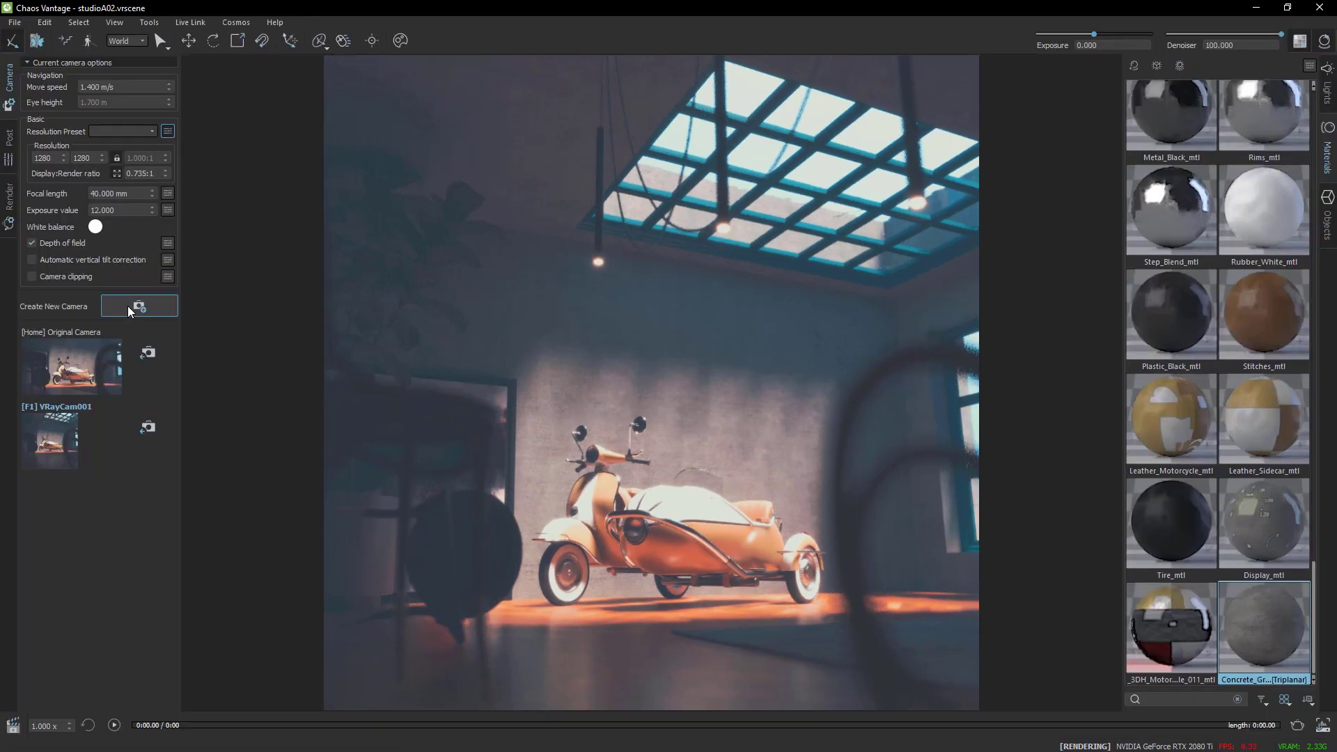
- Frame the motorcycle and save the view as new camera Camera 2
left_click(138, 305)
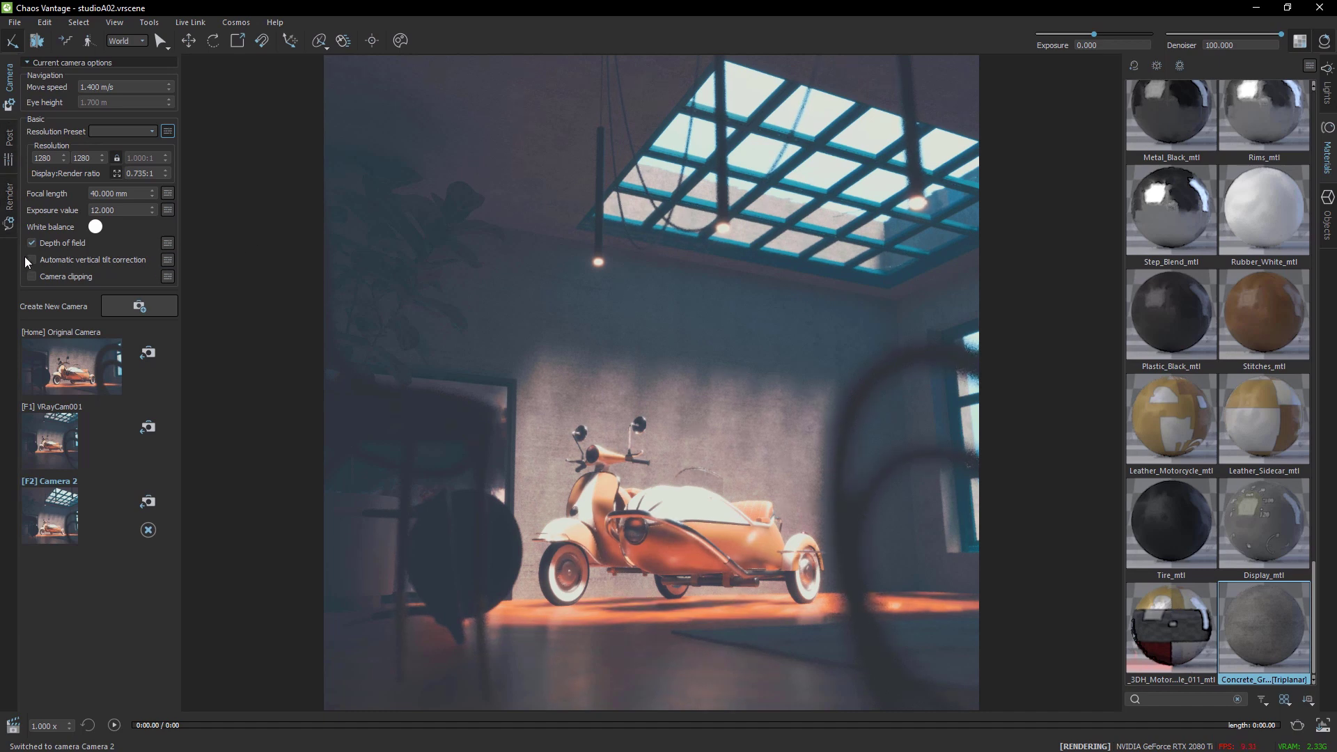
left_click(32, 260)
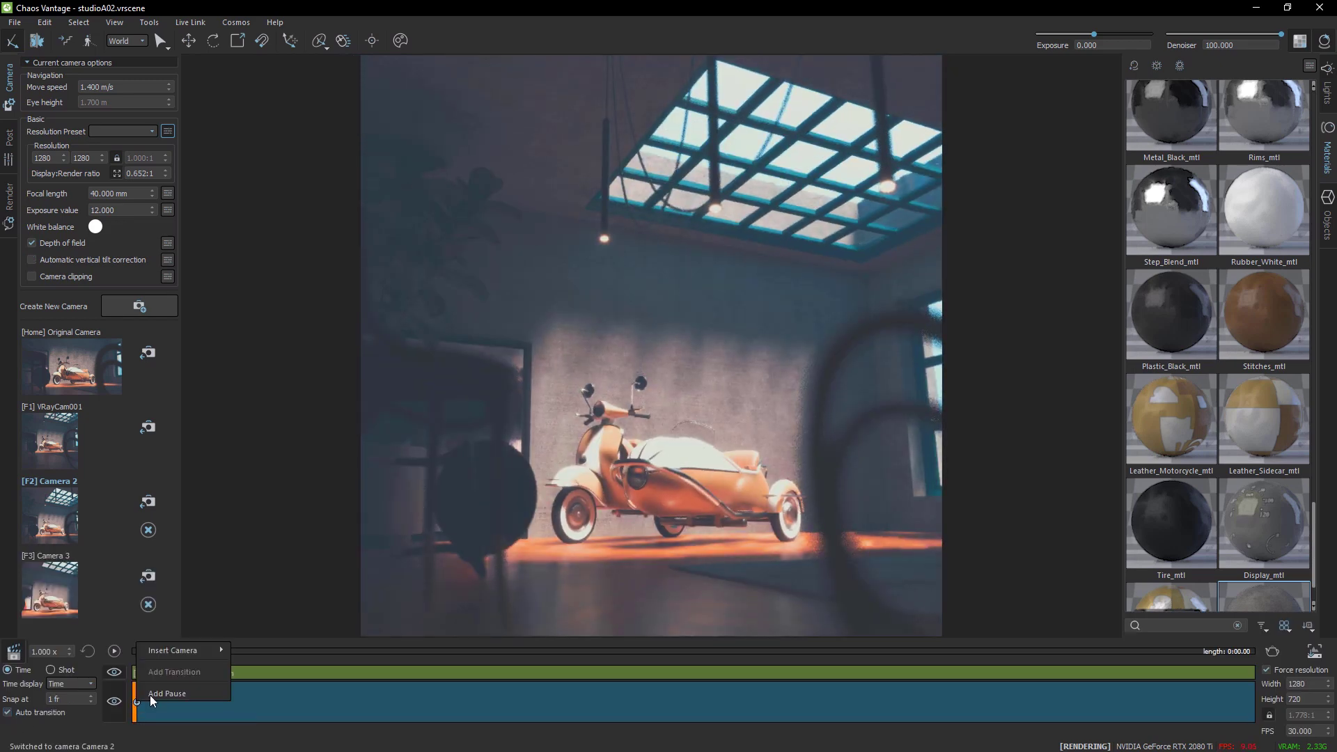
- Insert Camera 2 and Camera 3 with an eased, 5-second transition between them
left_click(167, 693)
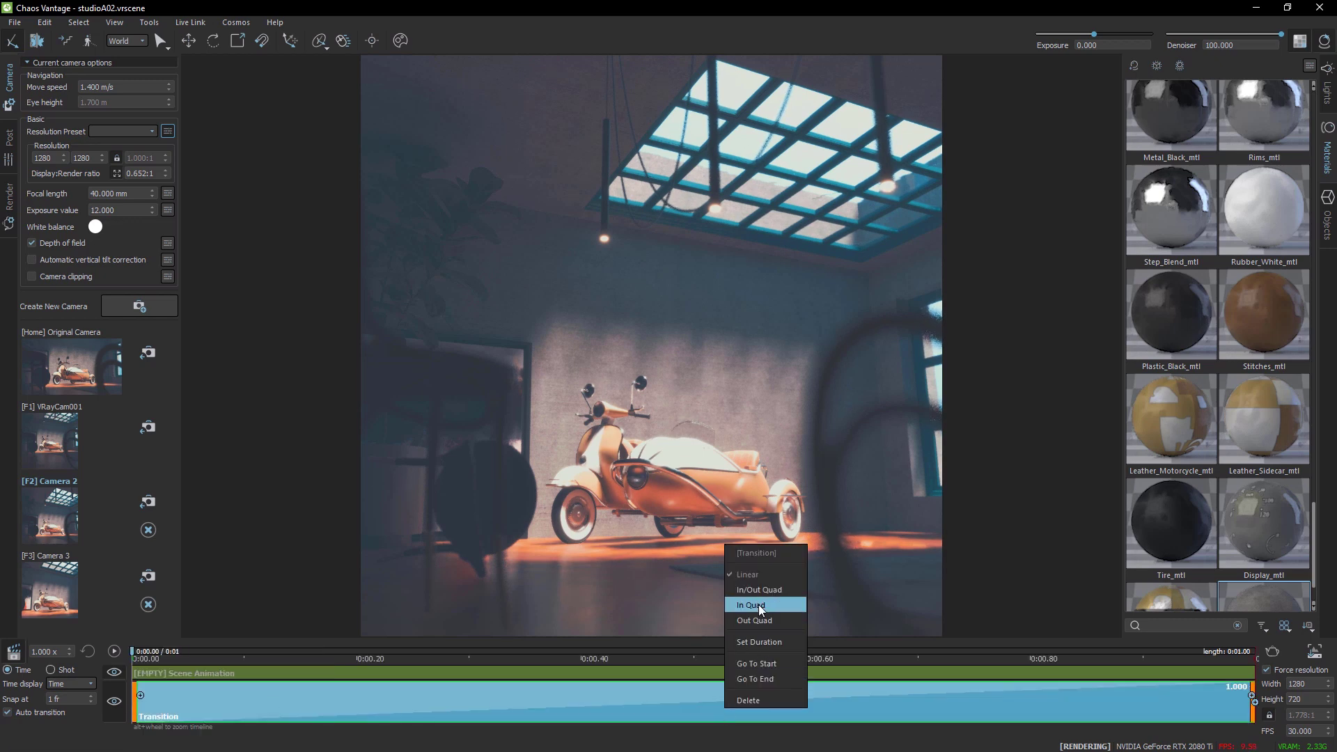
left_click(760, 641)
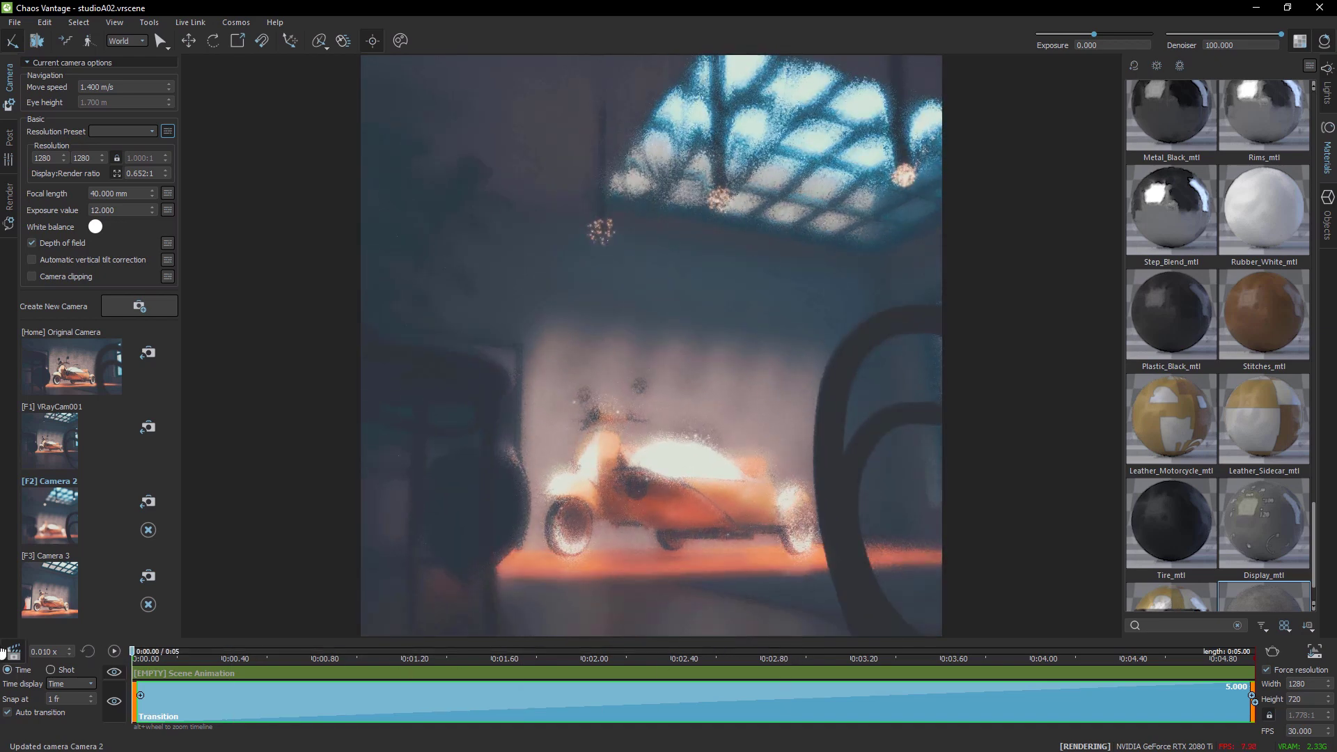
left_click(113, 652)
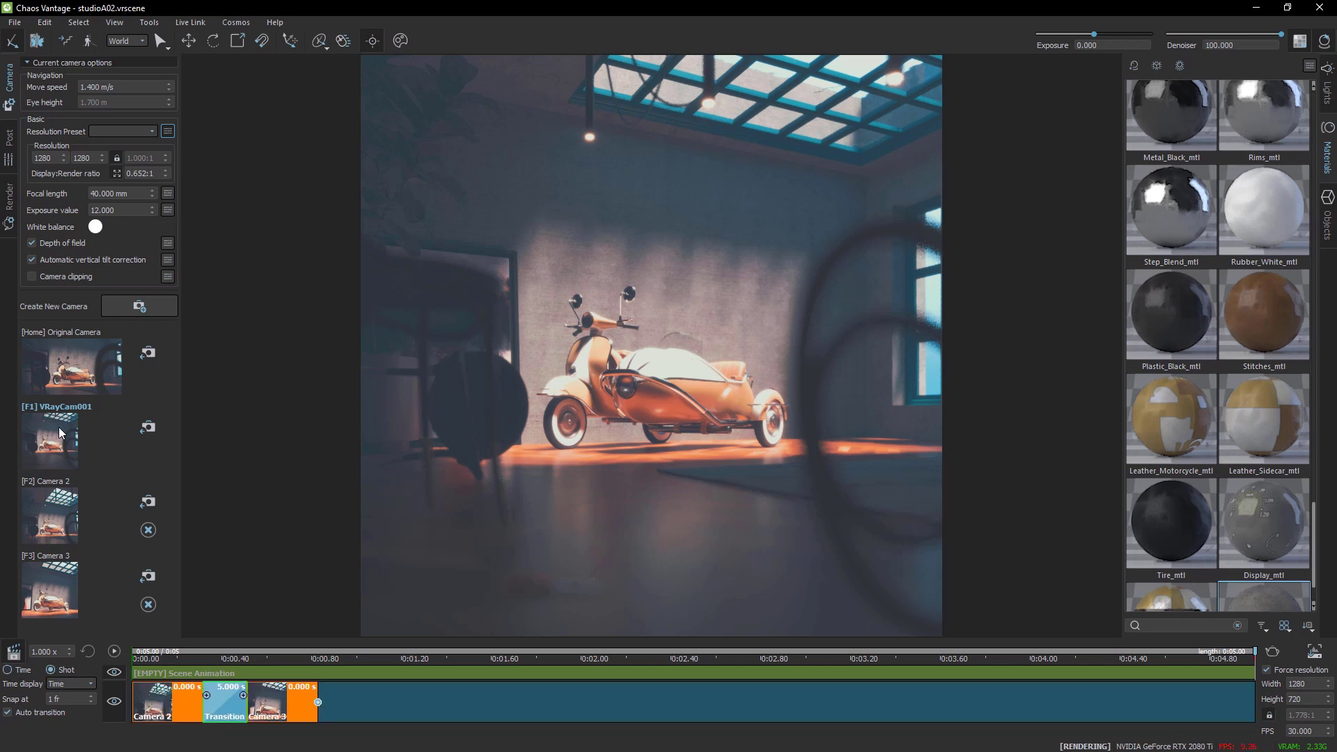
- Add a one-second pause and a VRayCam001 shot after Camera 3, then preview the animation
left_click(49, 440)
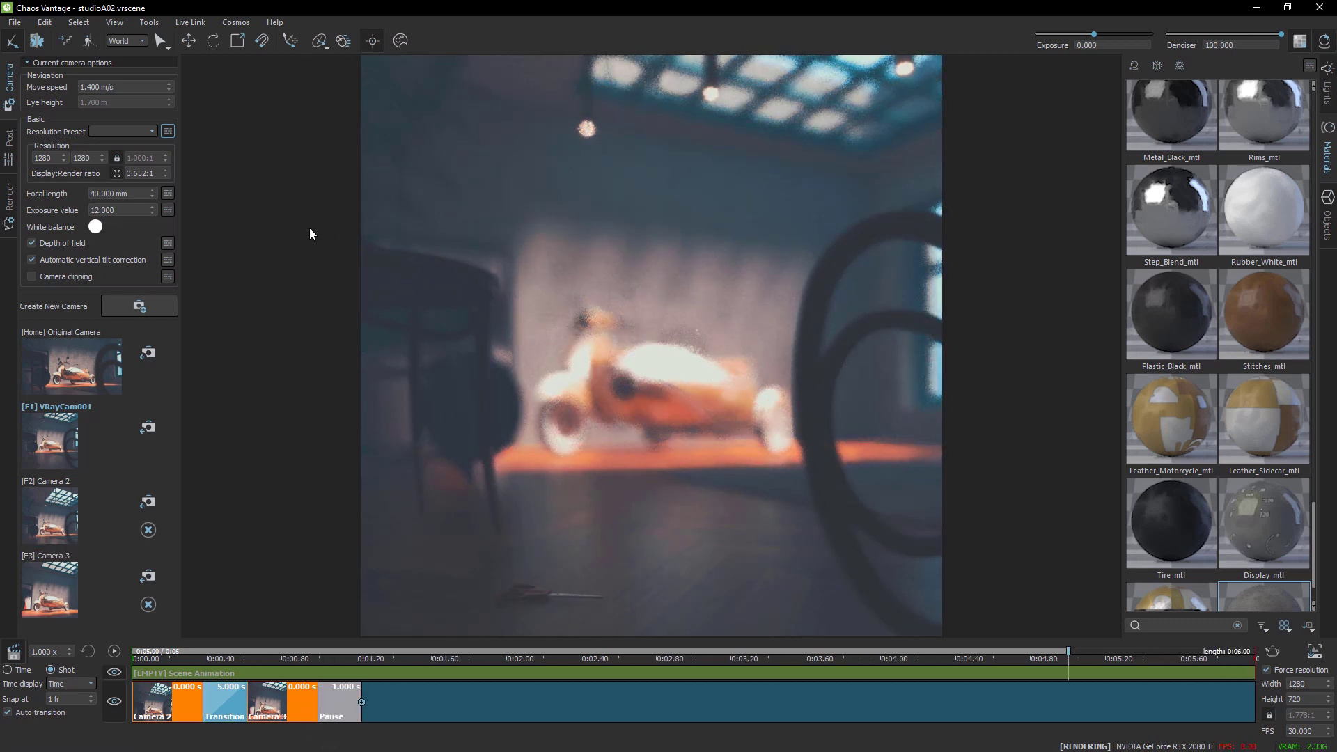
left_click(140, 306)
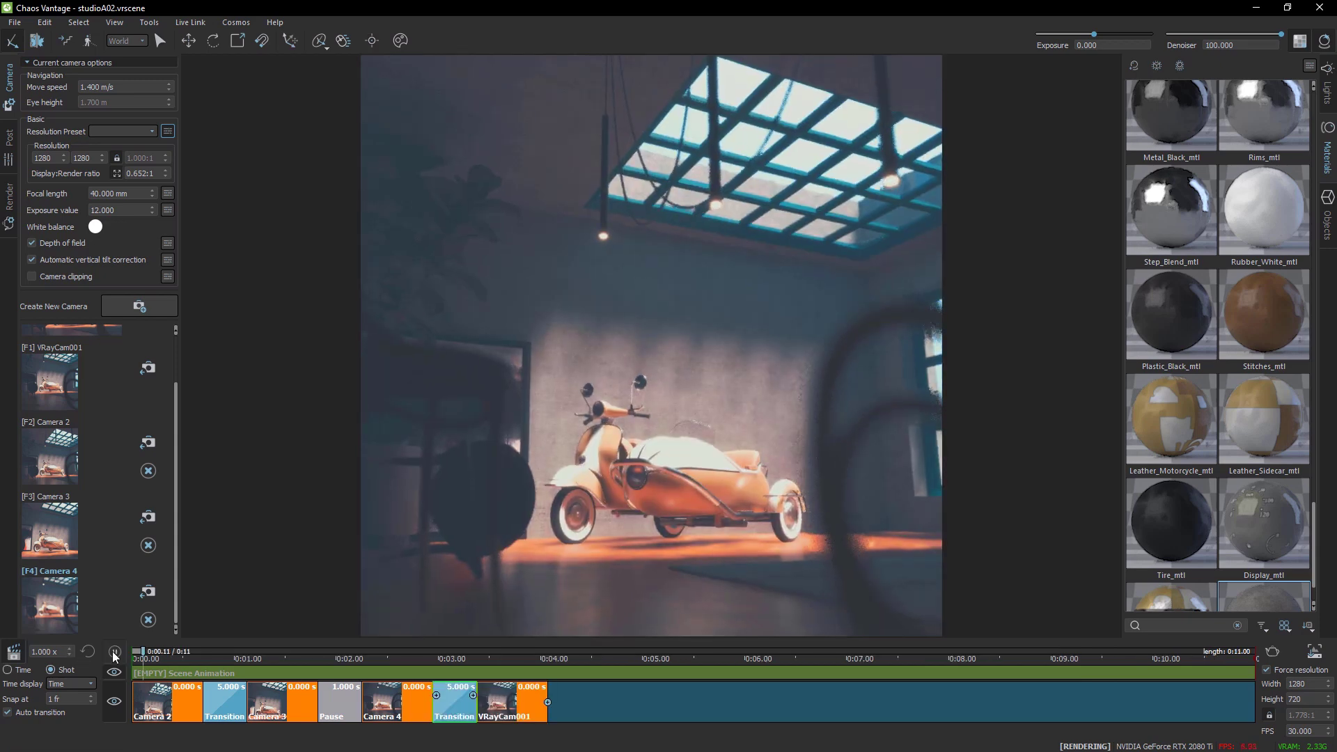
left_click(112, 652)
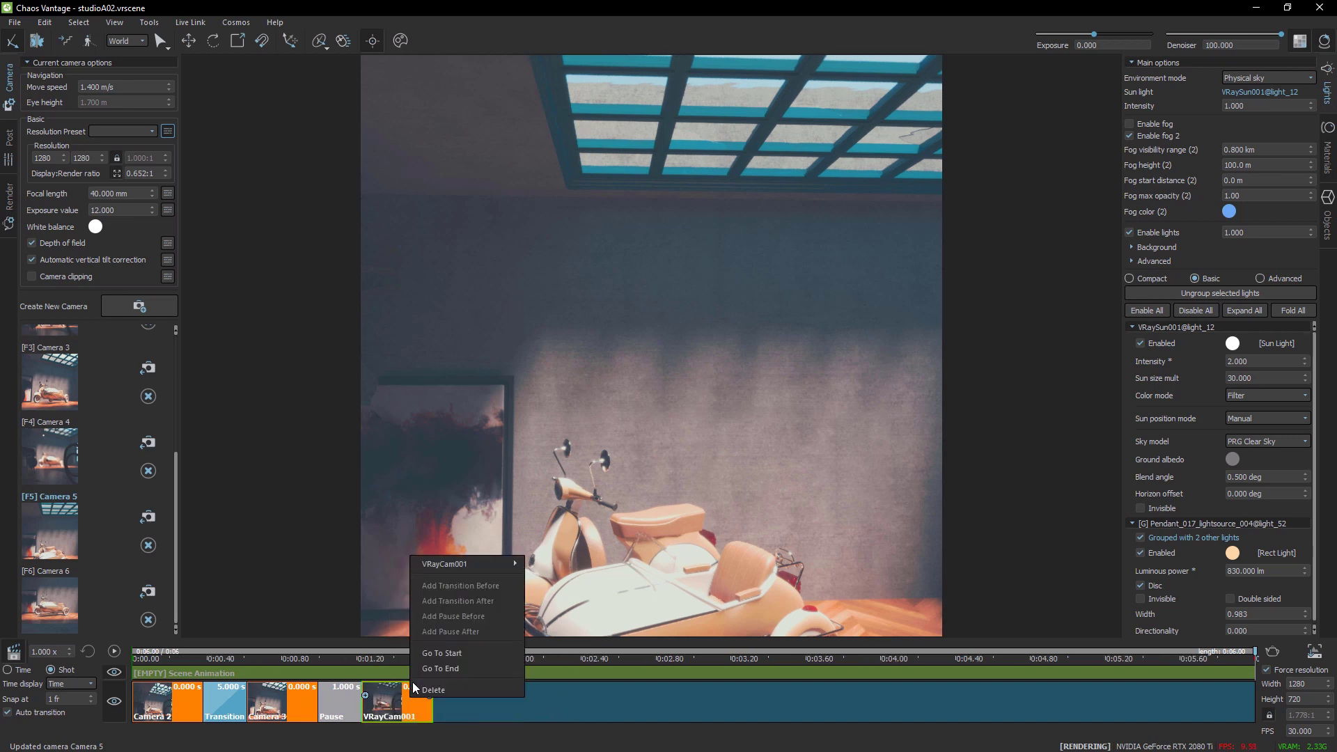
- Replace the VRayCam001 shot with Camera 5 and edit the transition to Camera 6
left_click(434, 689)
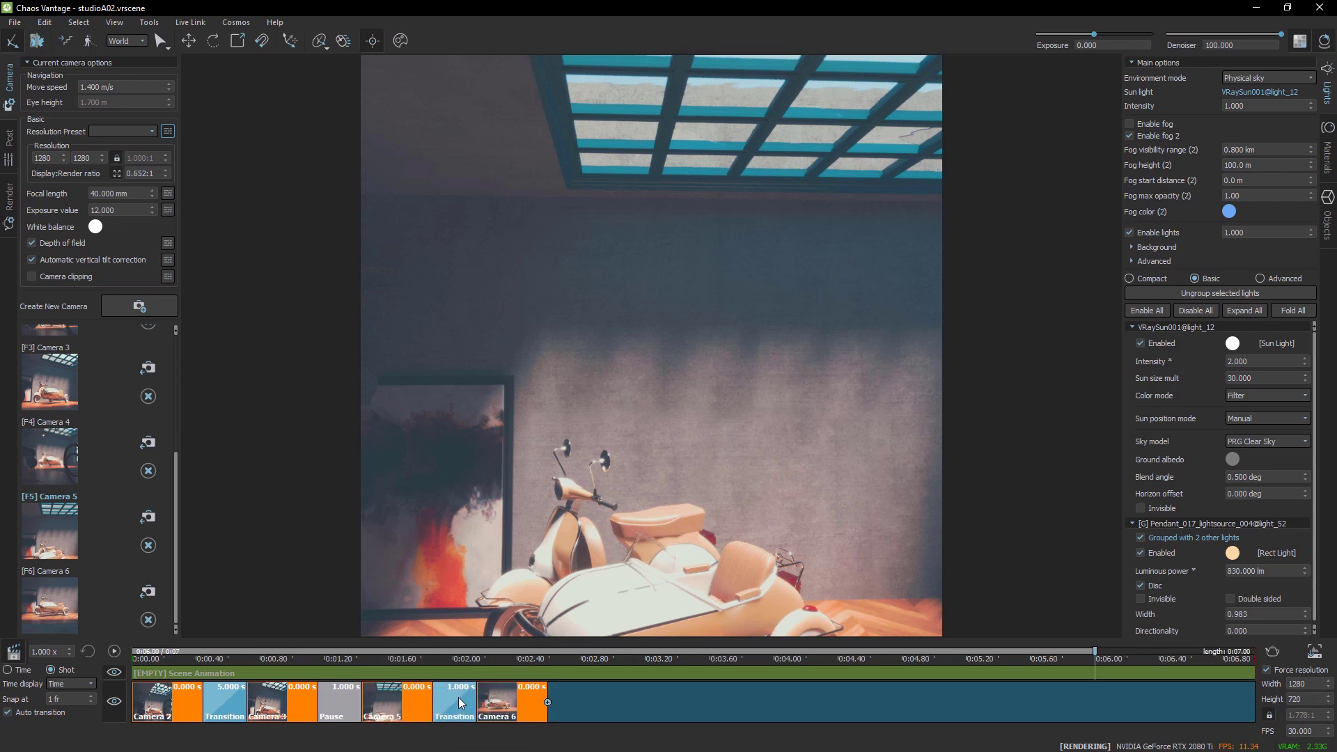
left_click(455, 703)
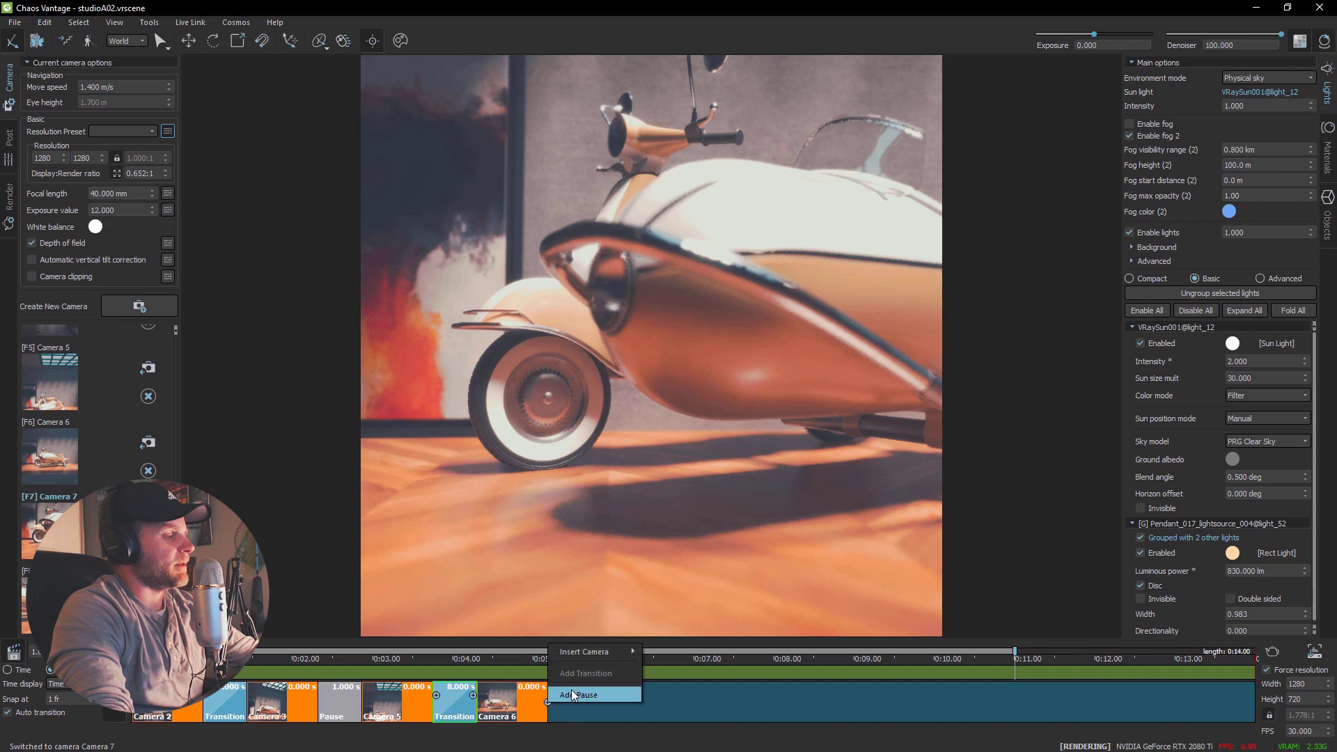
- Add a pause after Camera 6, then Camera 7, a 5-second transition and Camera 8
left_click(584, 694)
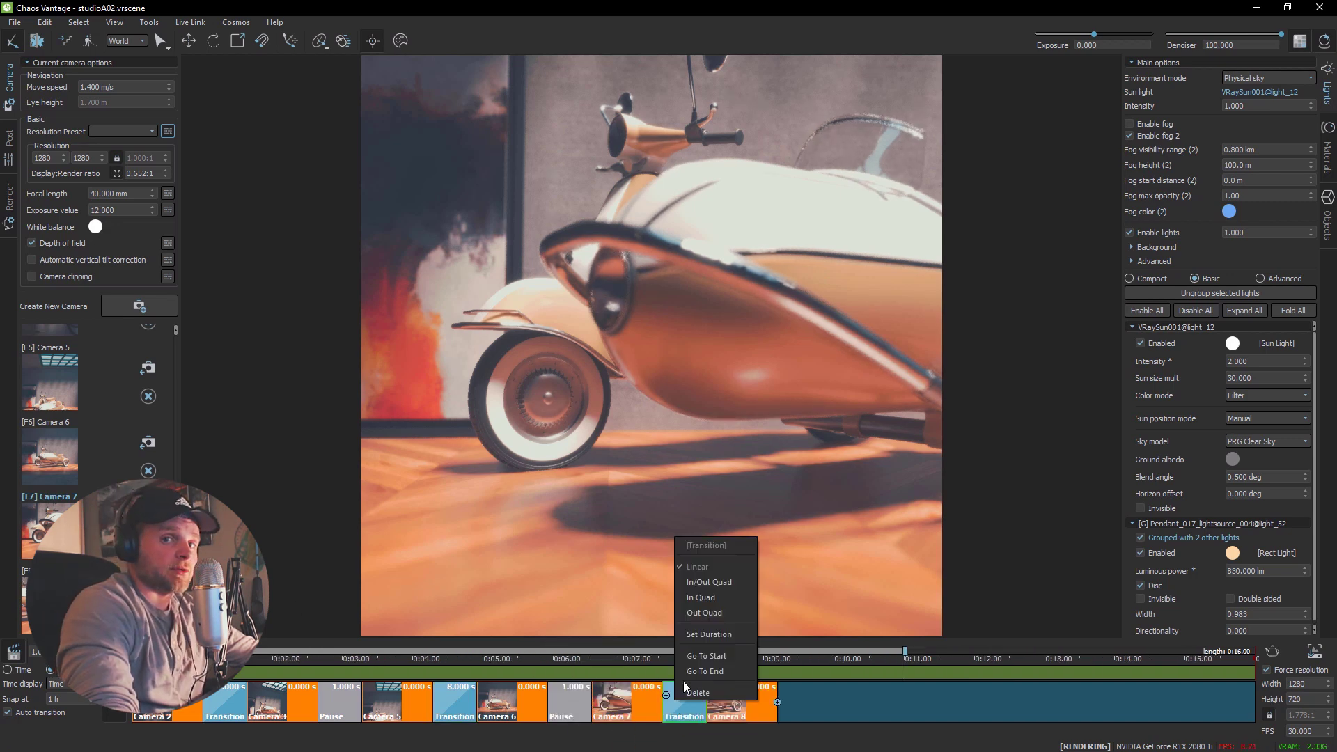
left_click(709, 634)
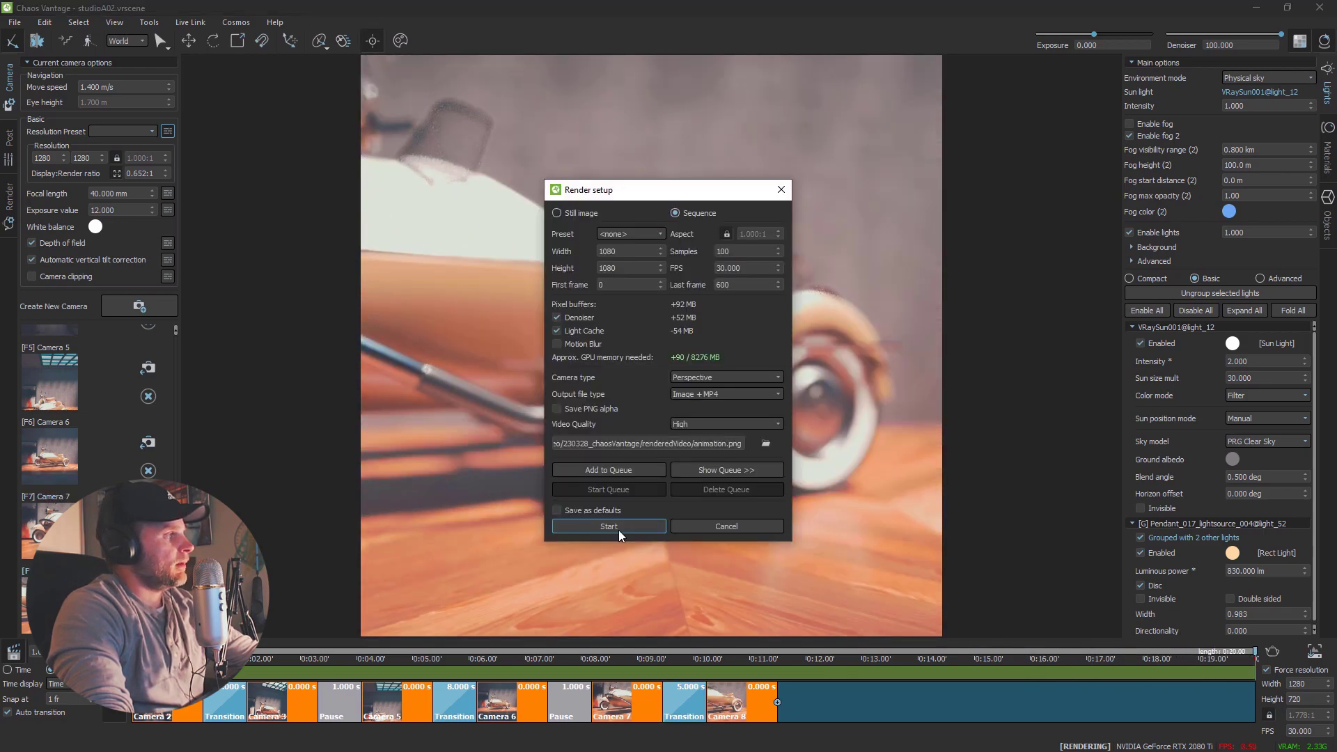
- Start the 1080×1080 sequence render of frames 0–600 as images plus MP4 at High quality
left_click(609, 526)
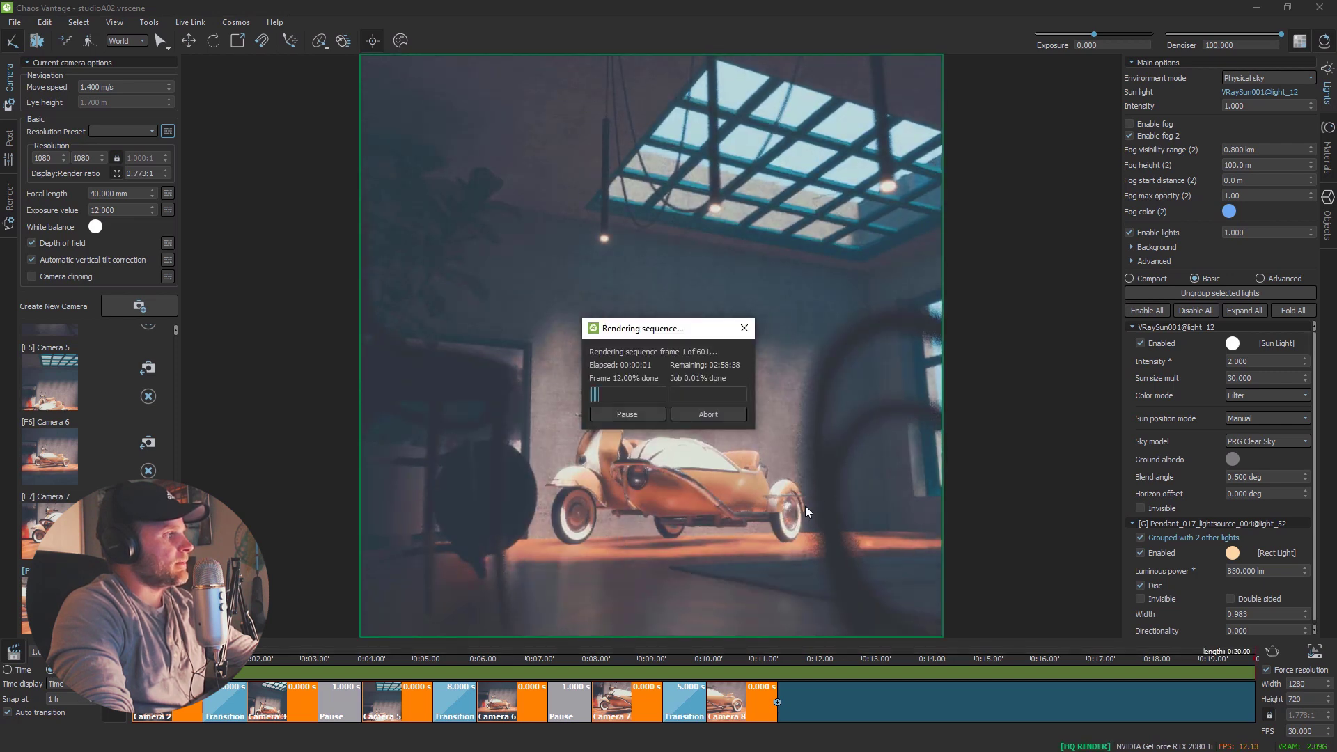
mouse_move(853, 476)
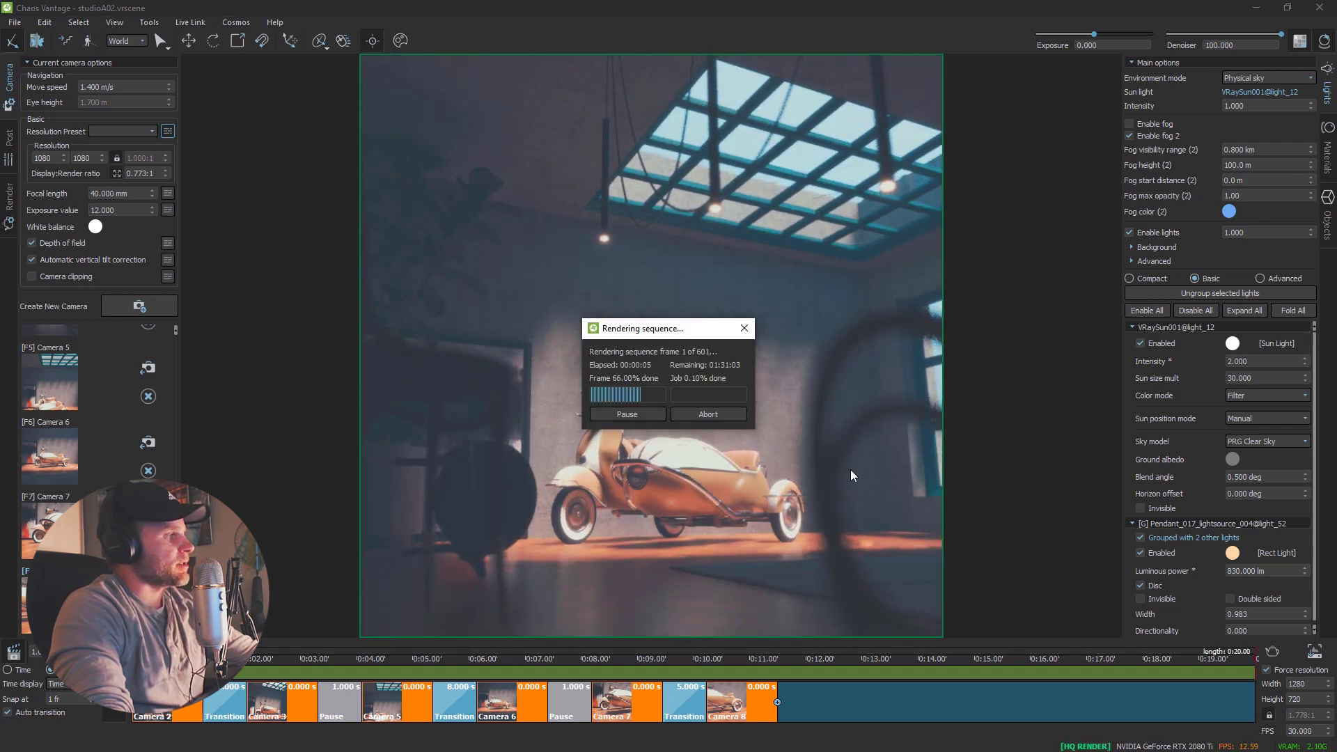